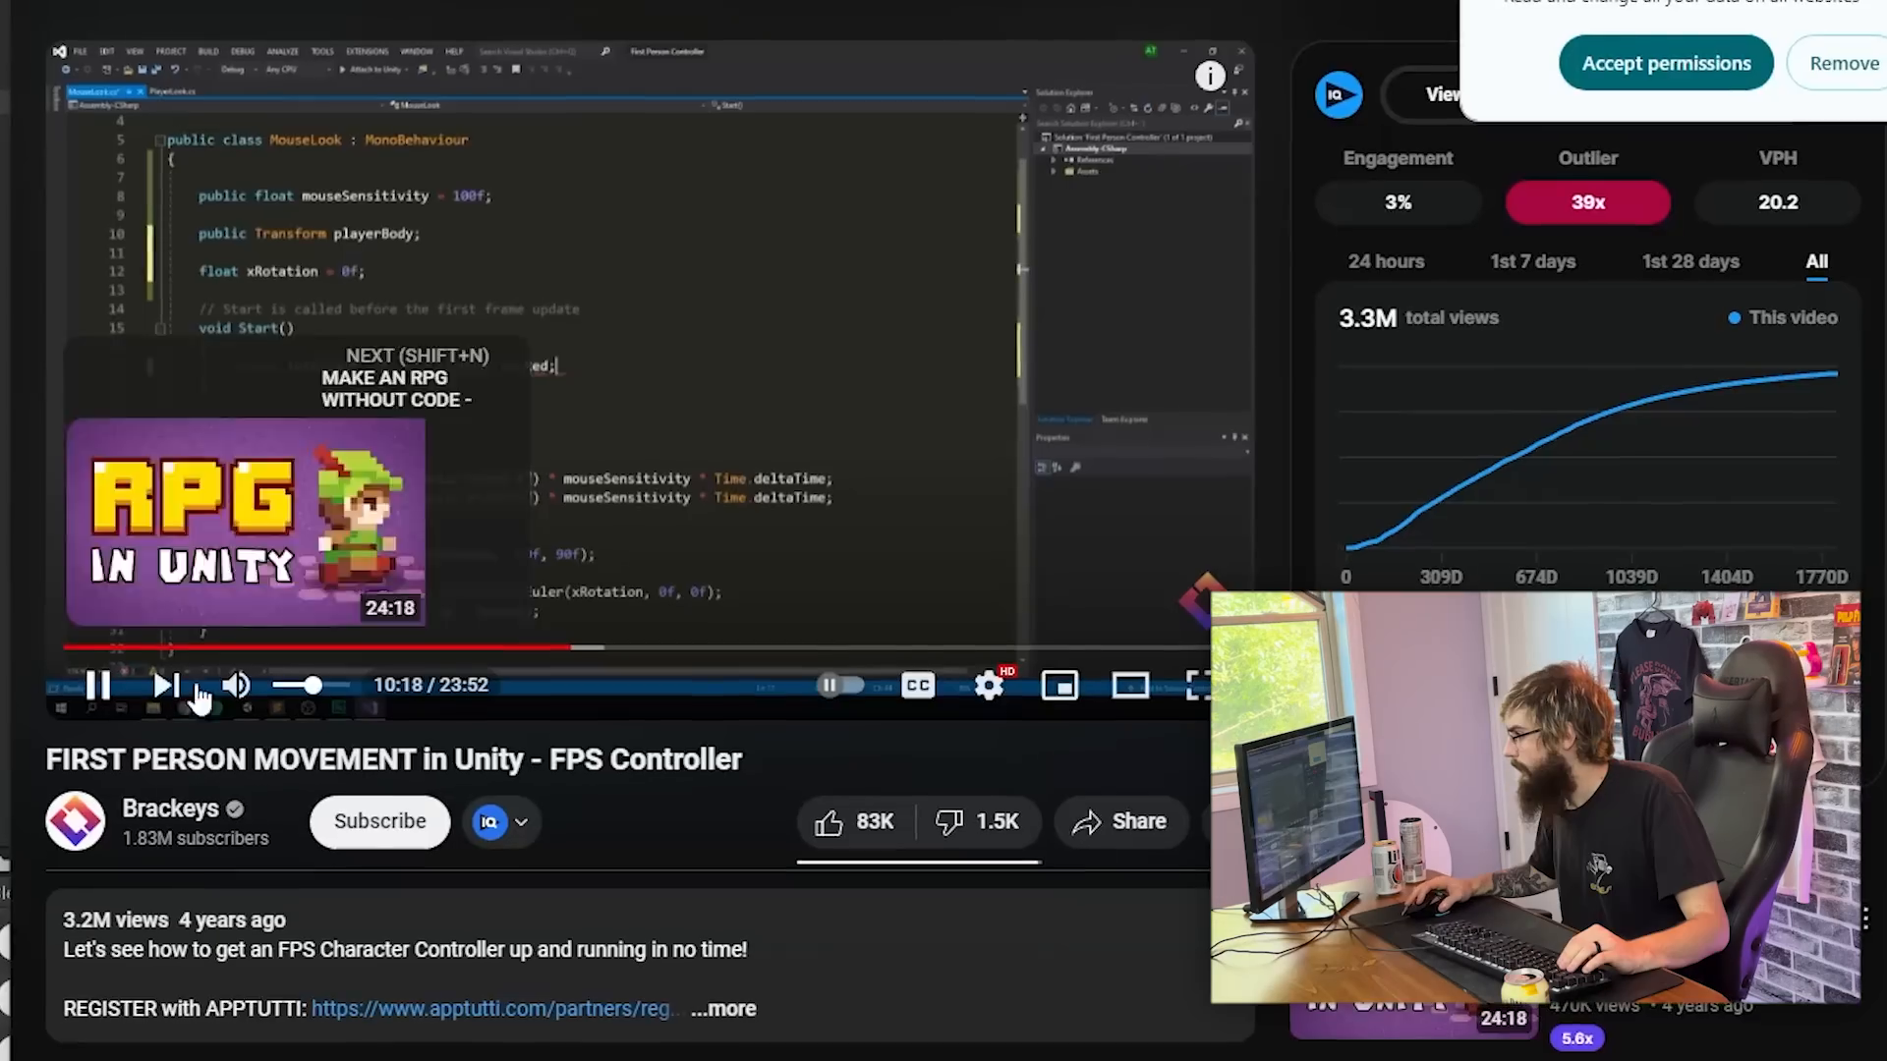
pyautogui.moveTo(576, 672)
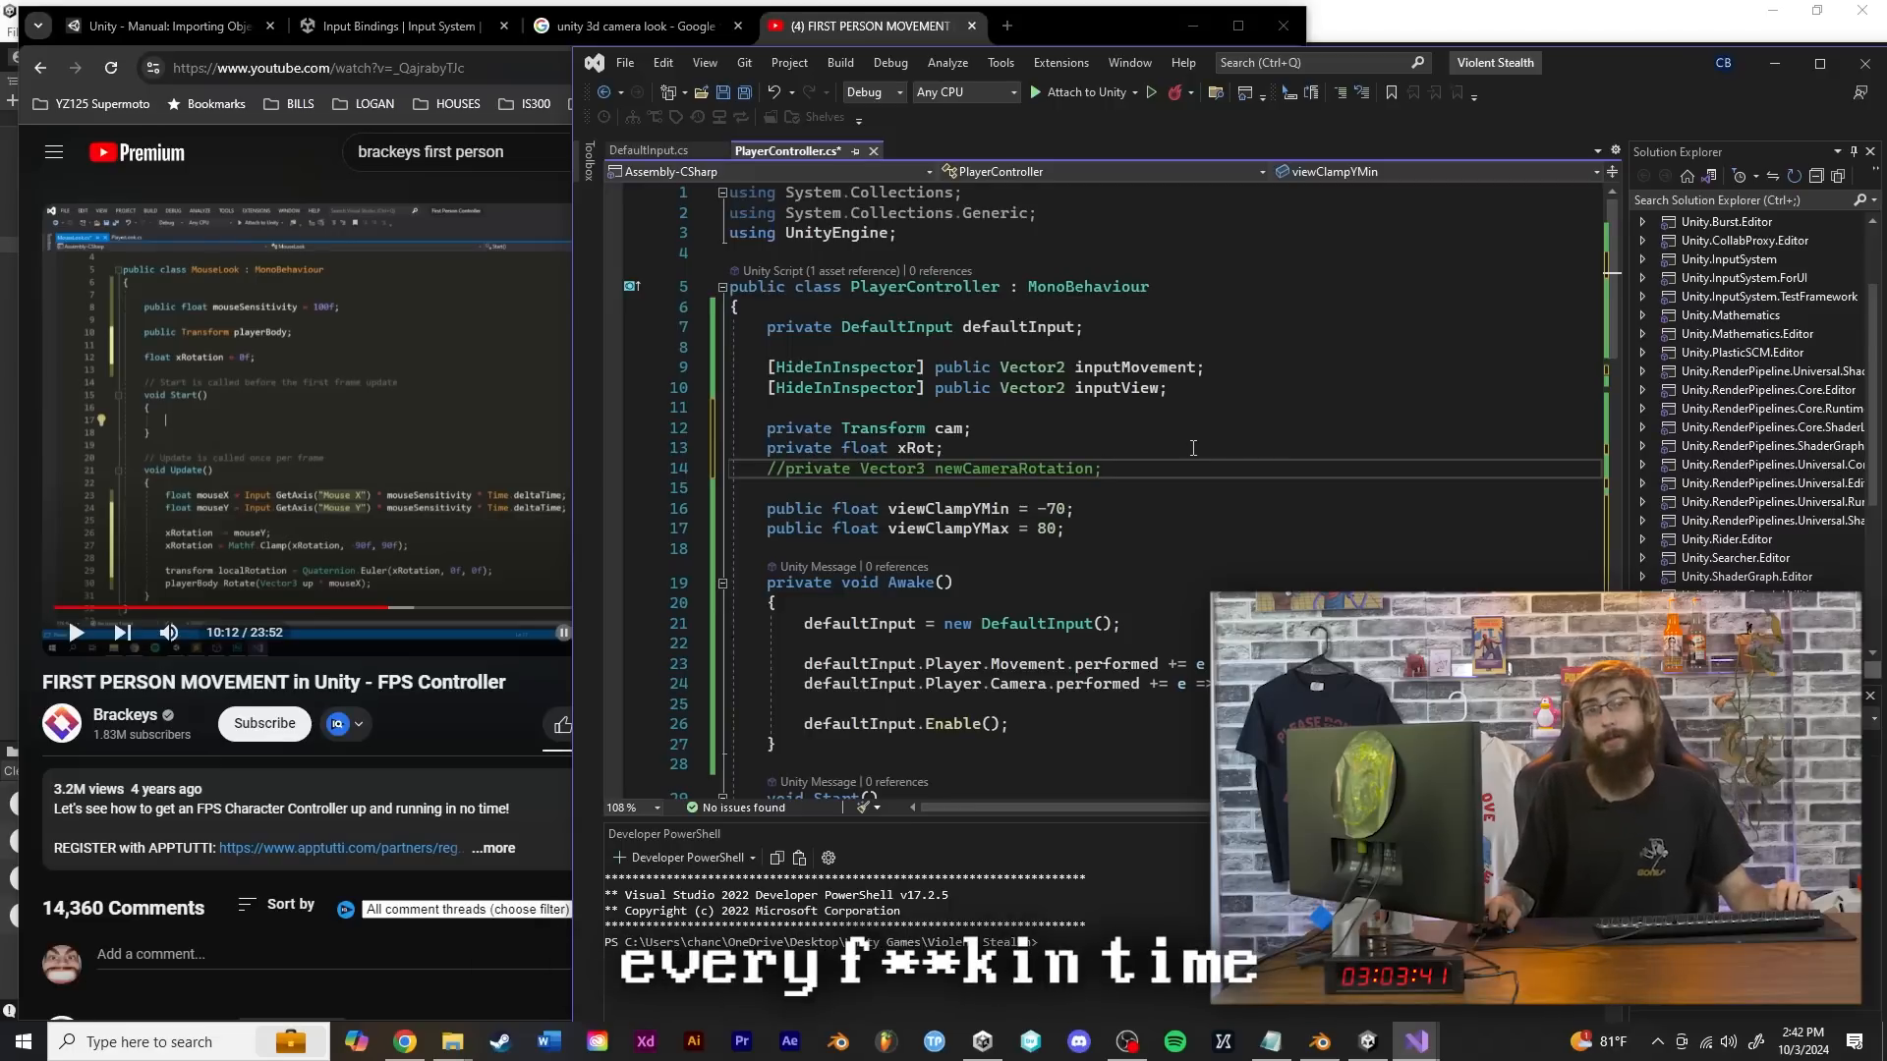
# Add the cam and xRot fields with view clamp limits -70 and 80 in PlayerController.cs
pyautogui.click(912, 55)
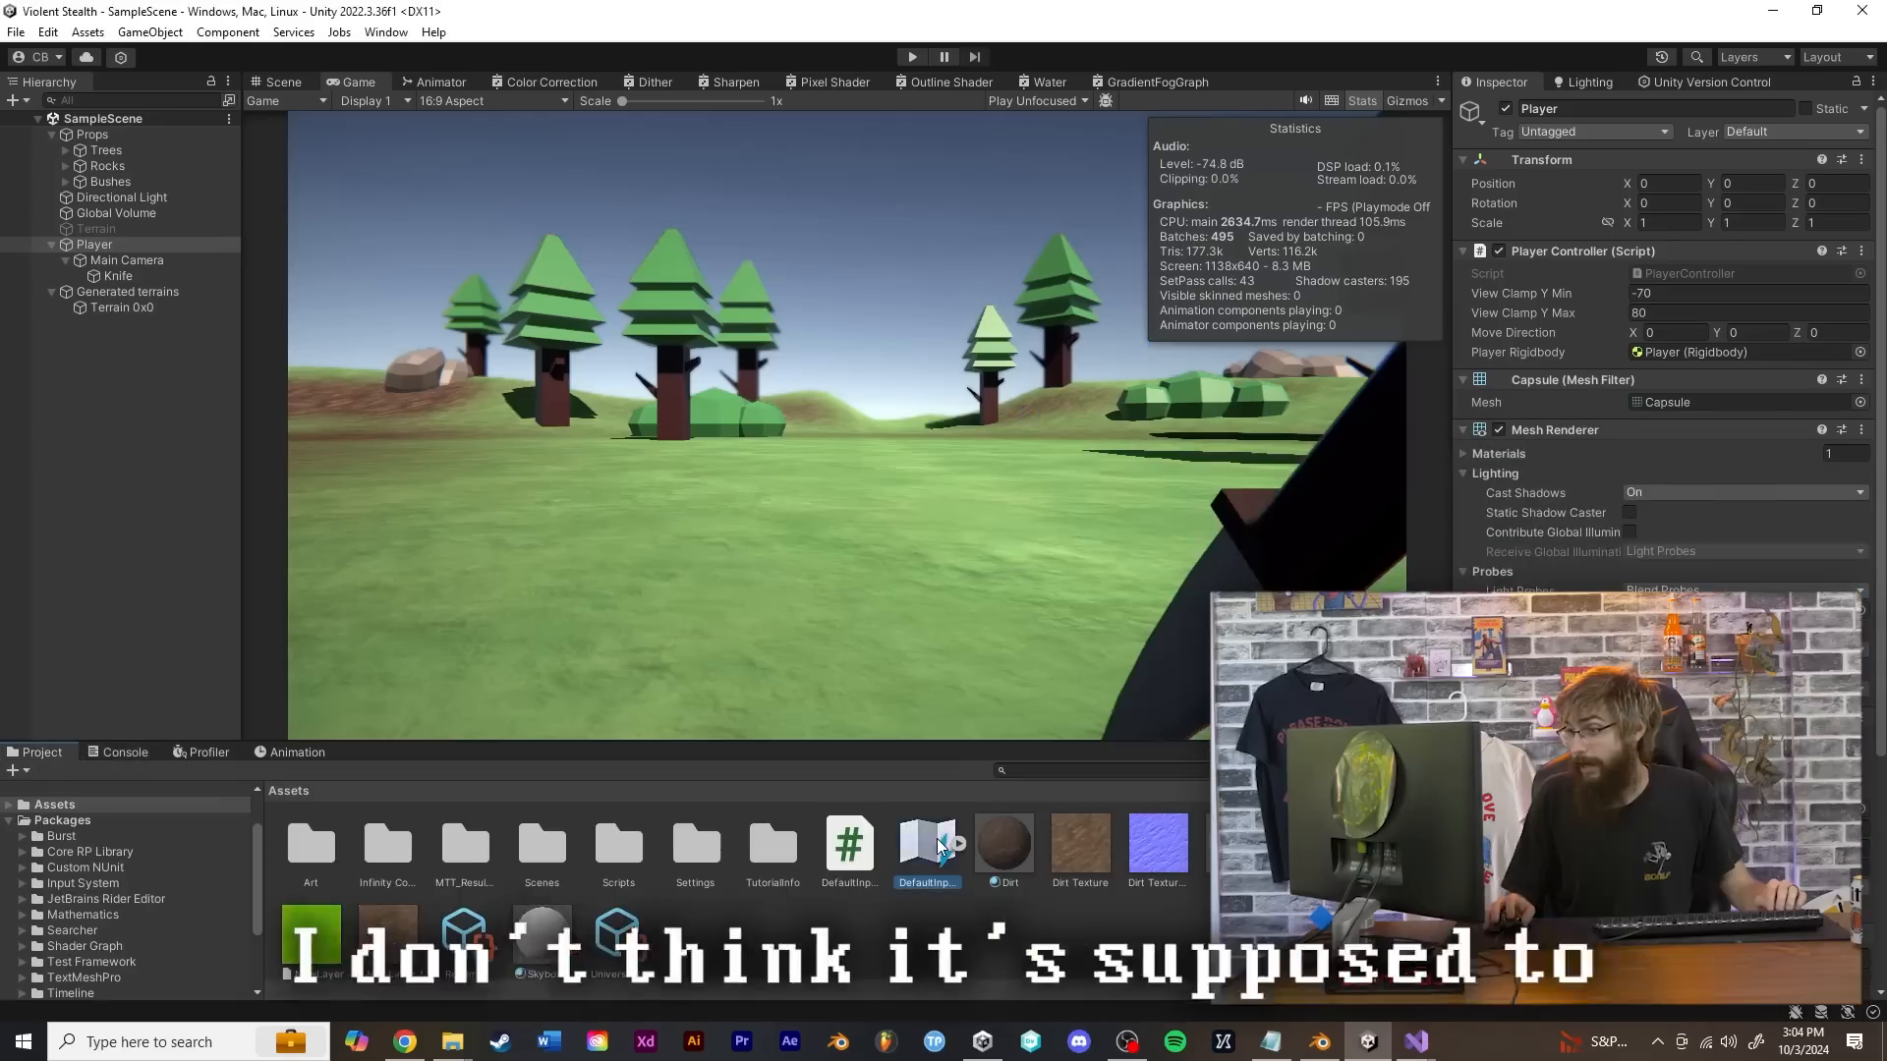
# Create a new Physic Material asset in the Assets folder
pyautogui.doubleClick(928, 846)
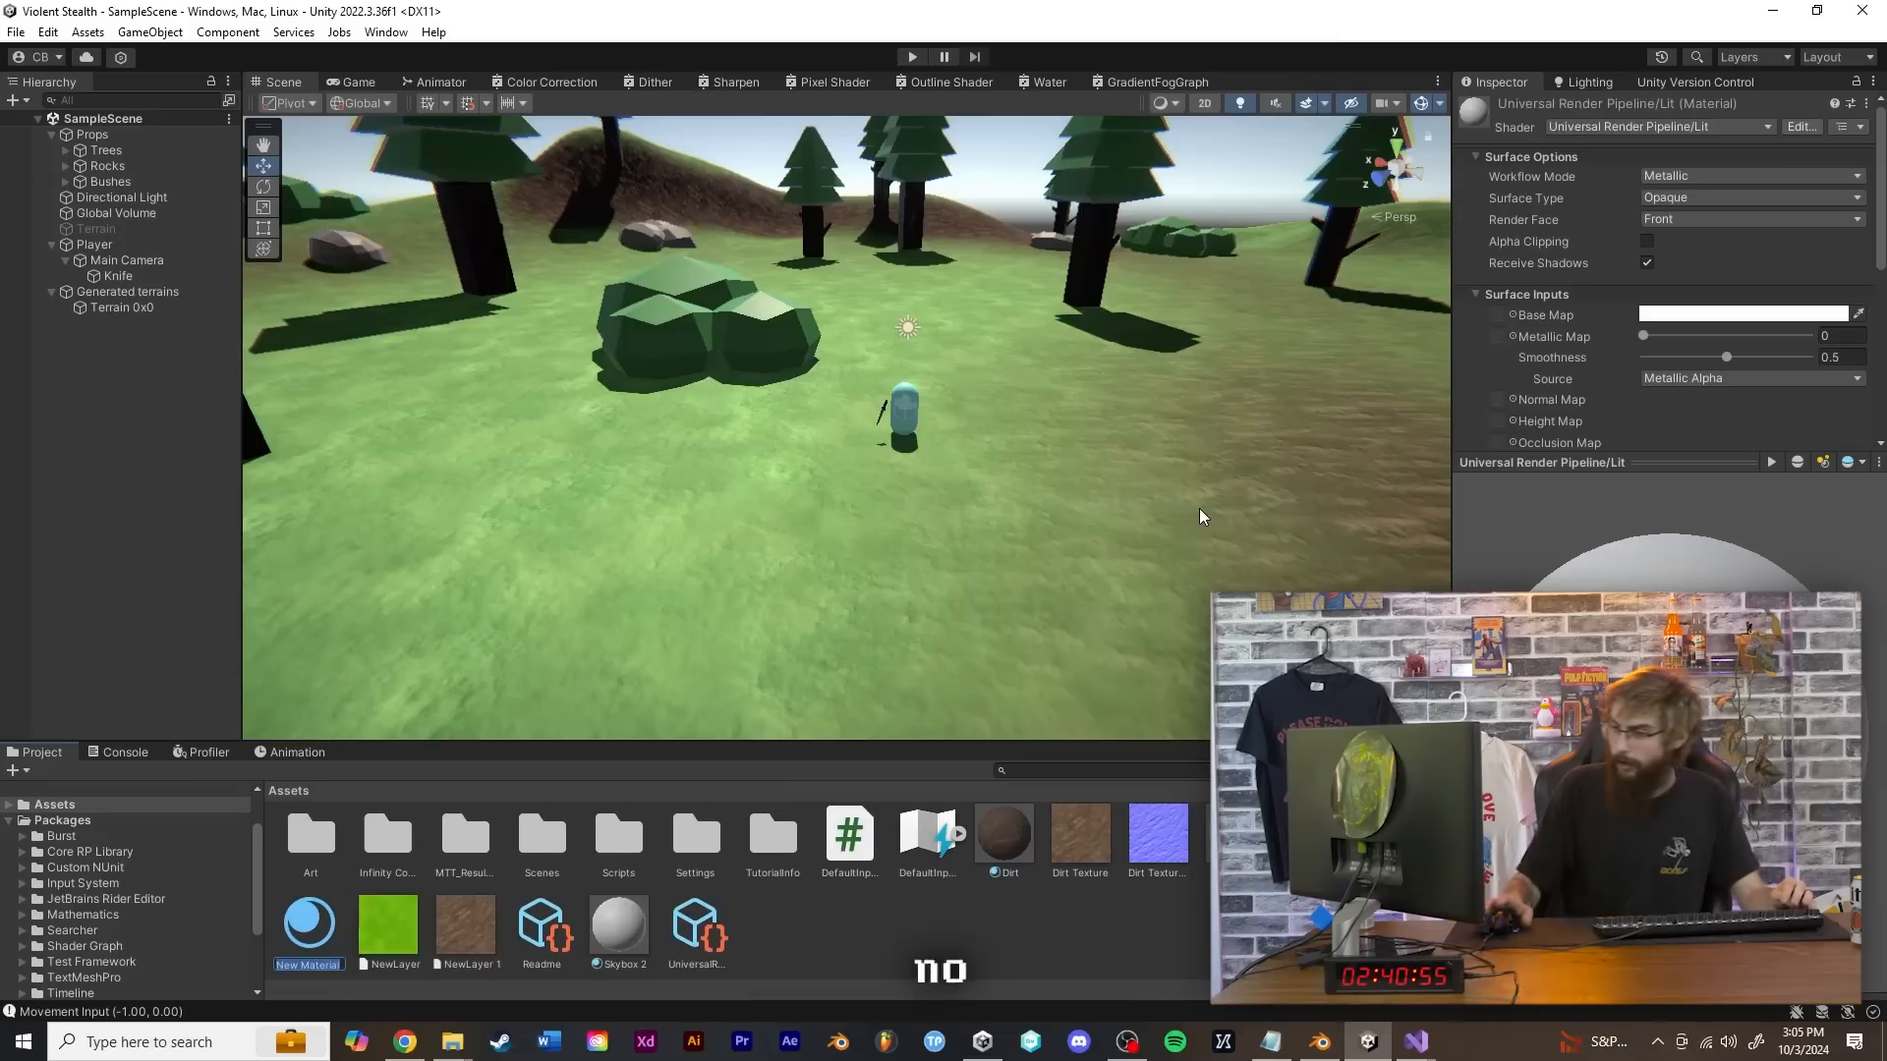
pyautogui.rightClick(309, 926)
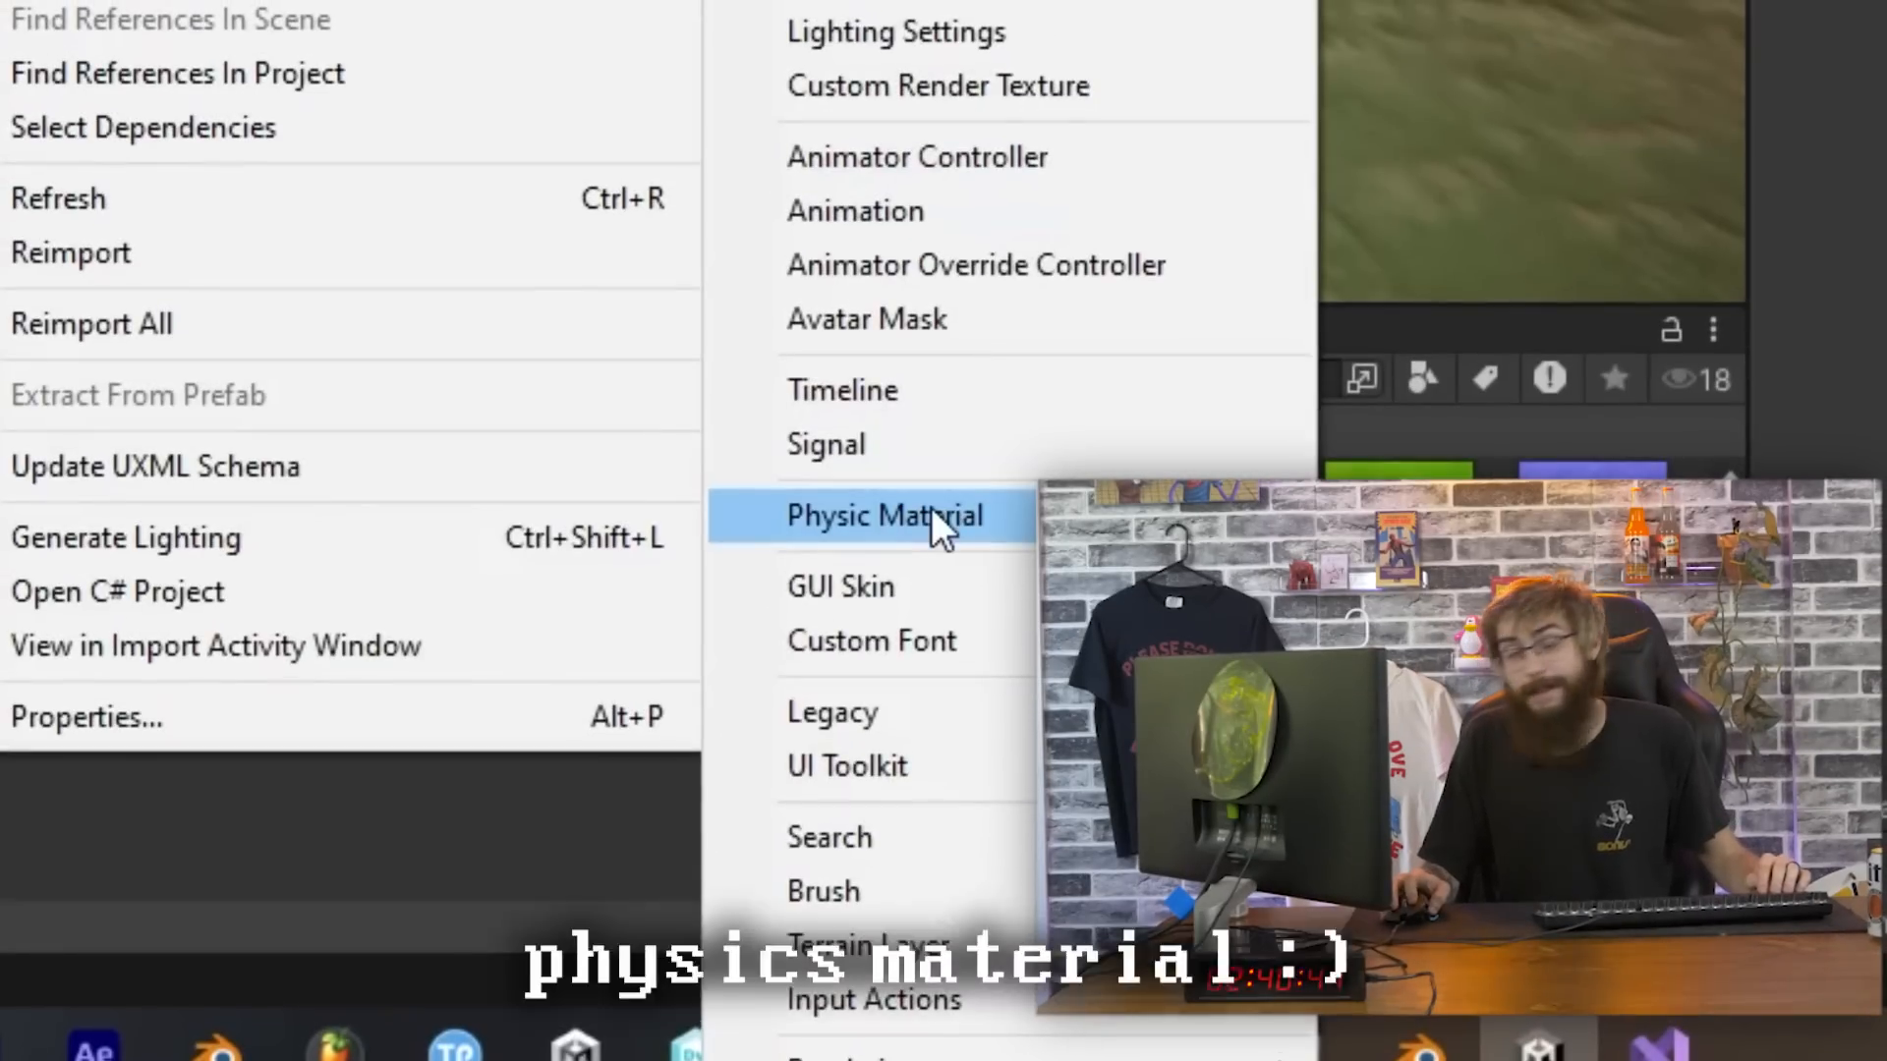
pyautogui.click(886, 515)
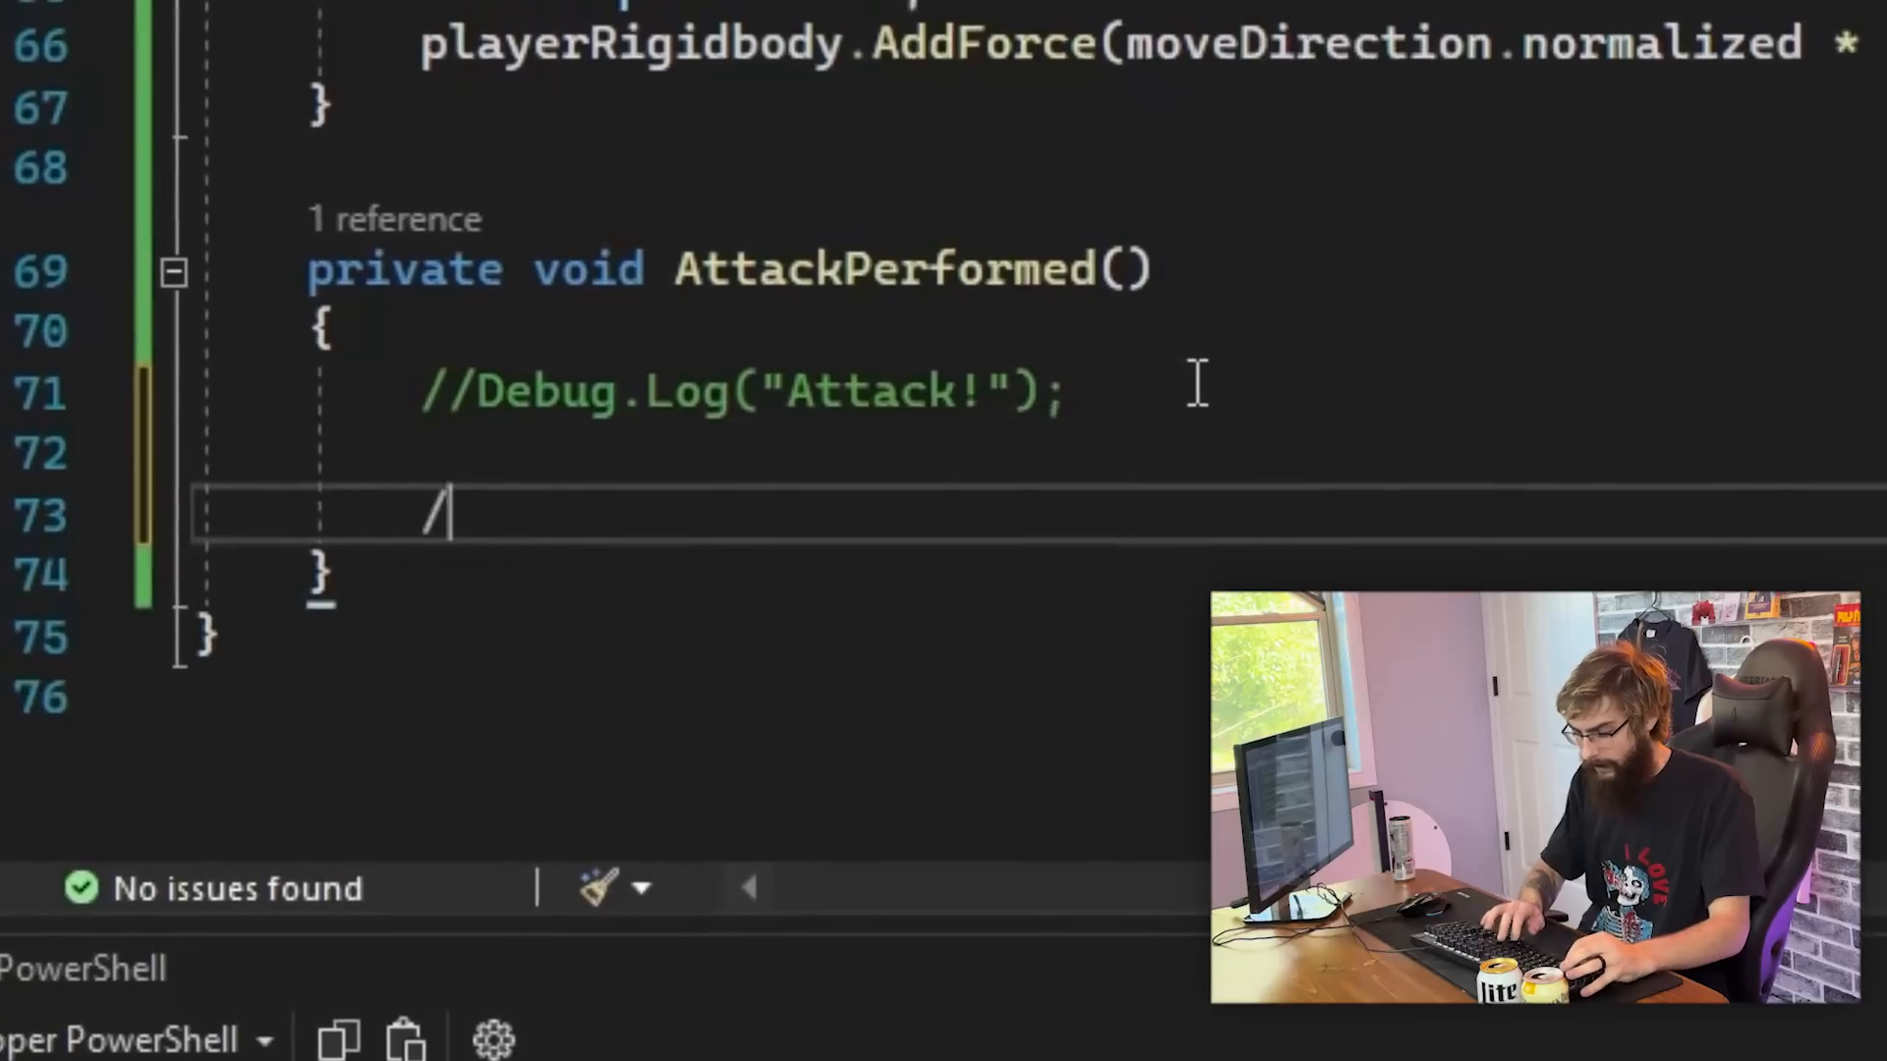
# Comment AttackPerformed with plans to play the stab anim and check enemies for stab
pyautogui.write('/play stab anim')
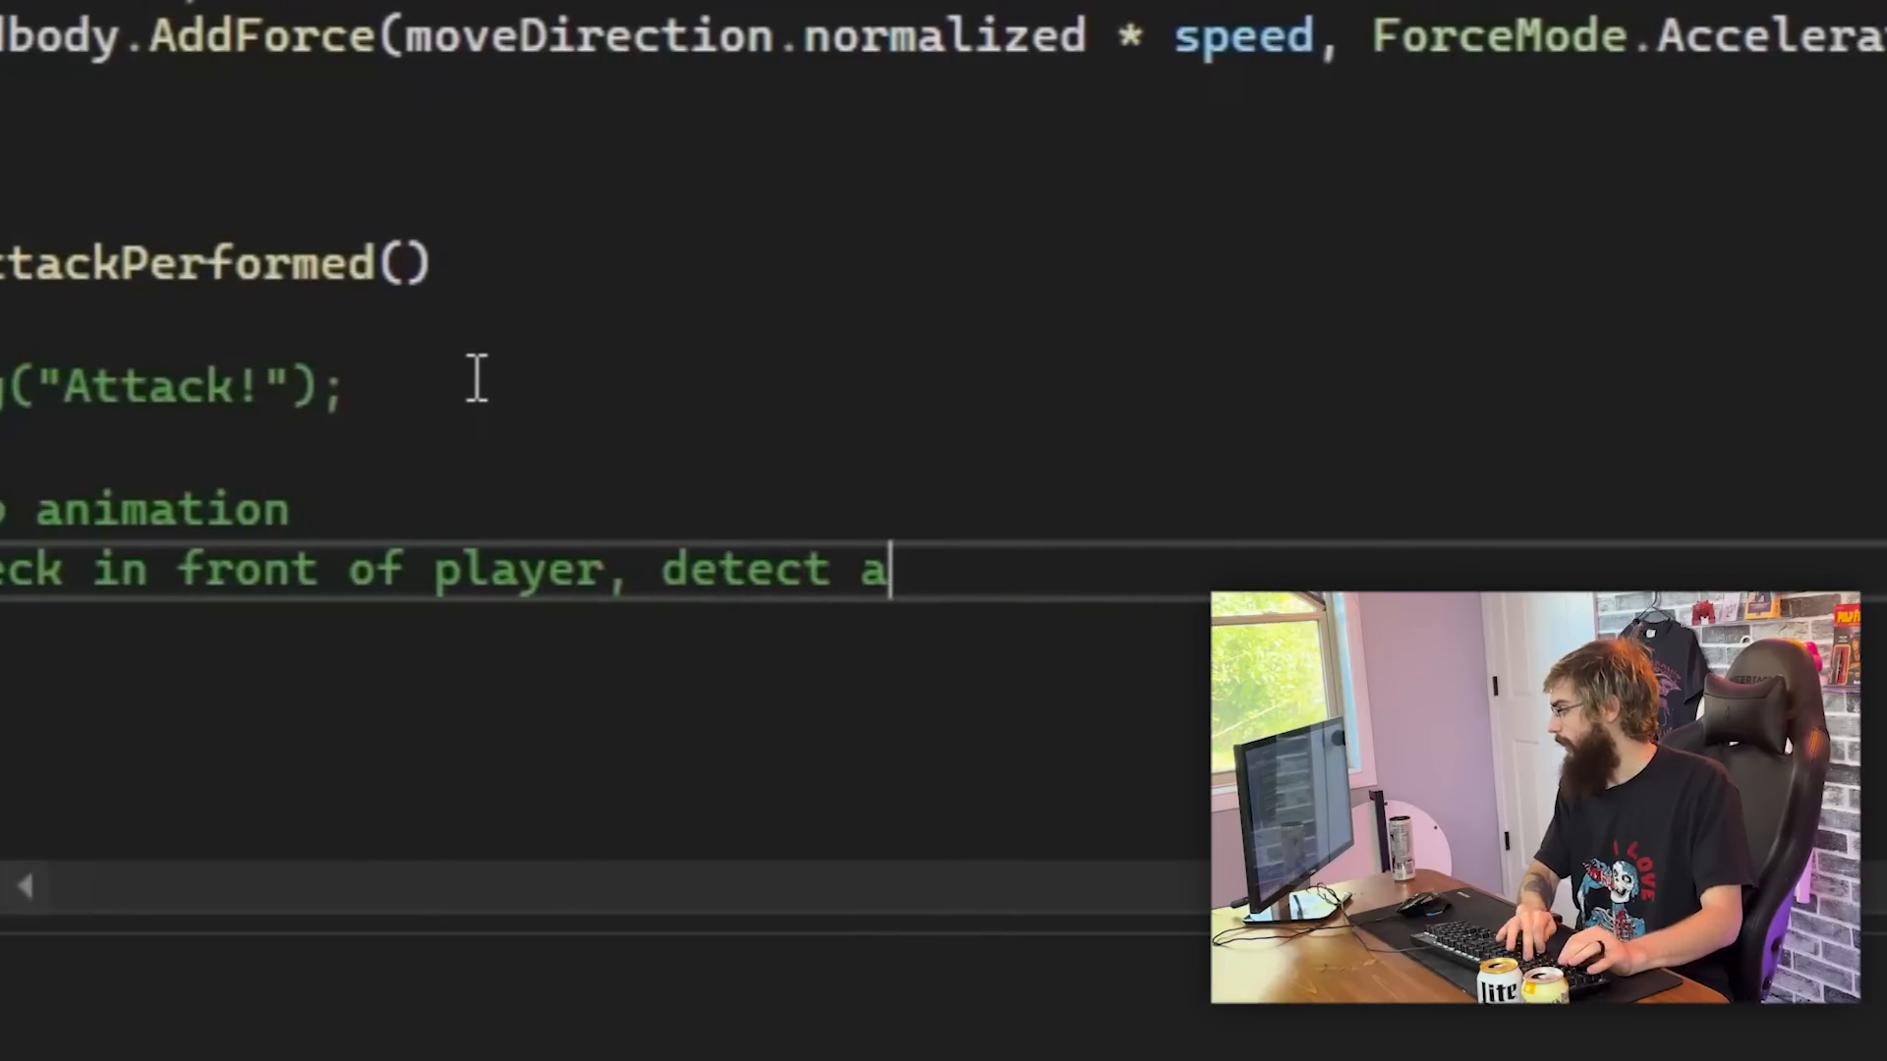
pyautogui.write('enemies for stab')
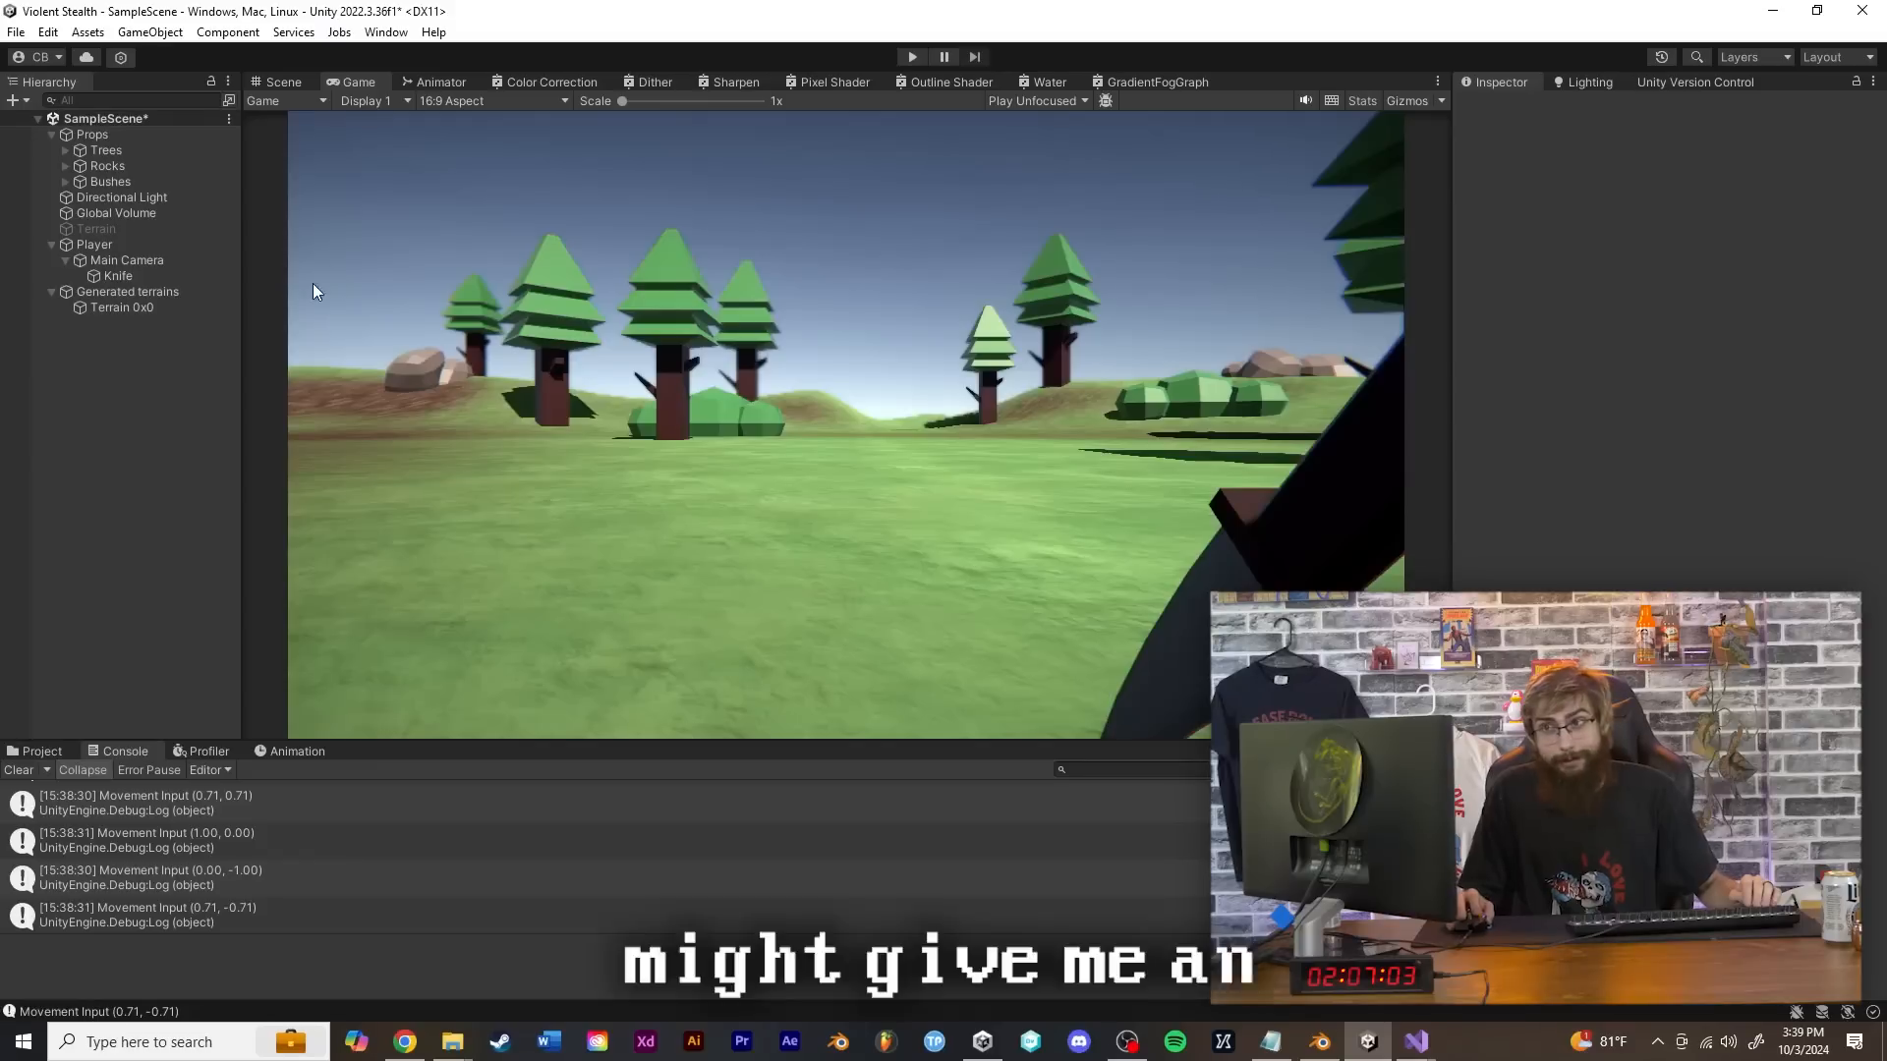
# Add an OnTriggerEnter(Collider other) method checking for the Bush tag in the player script
pyautogui.click(94, 244)
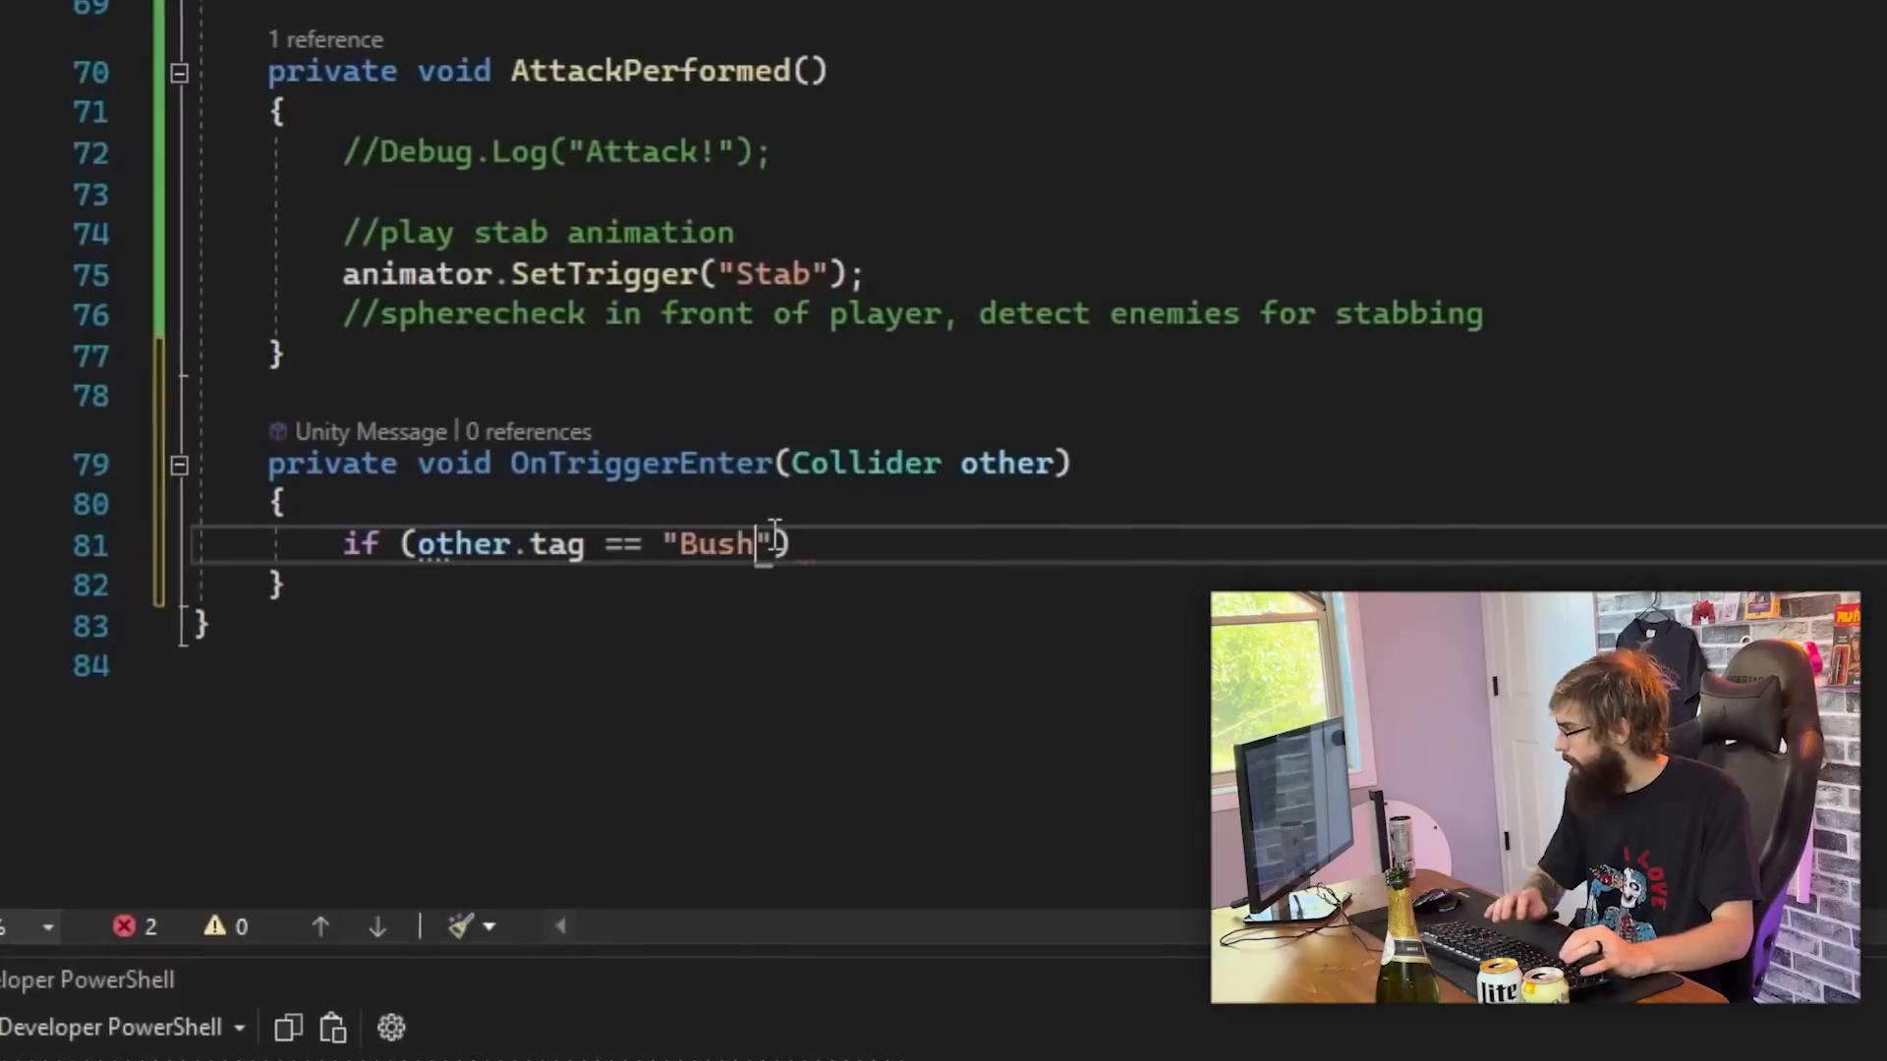
pyautogui.write('ontrigg')
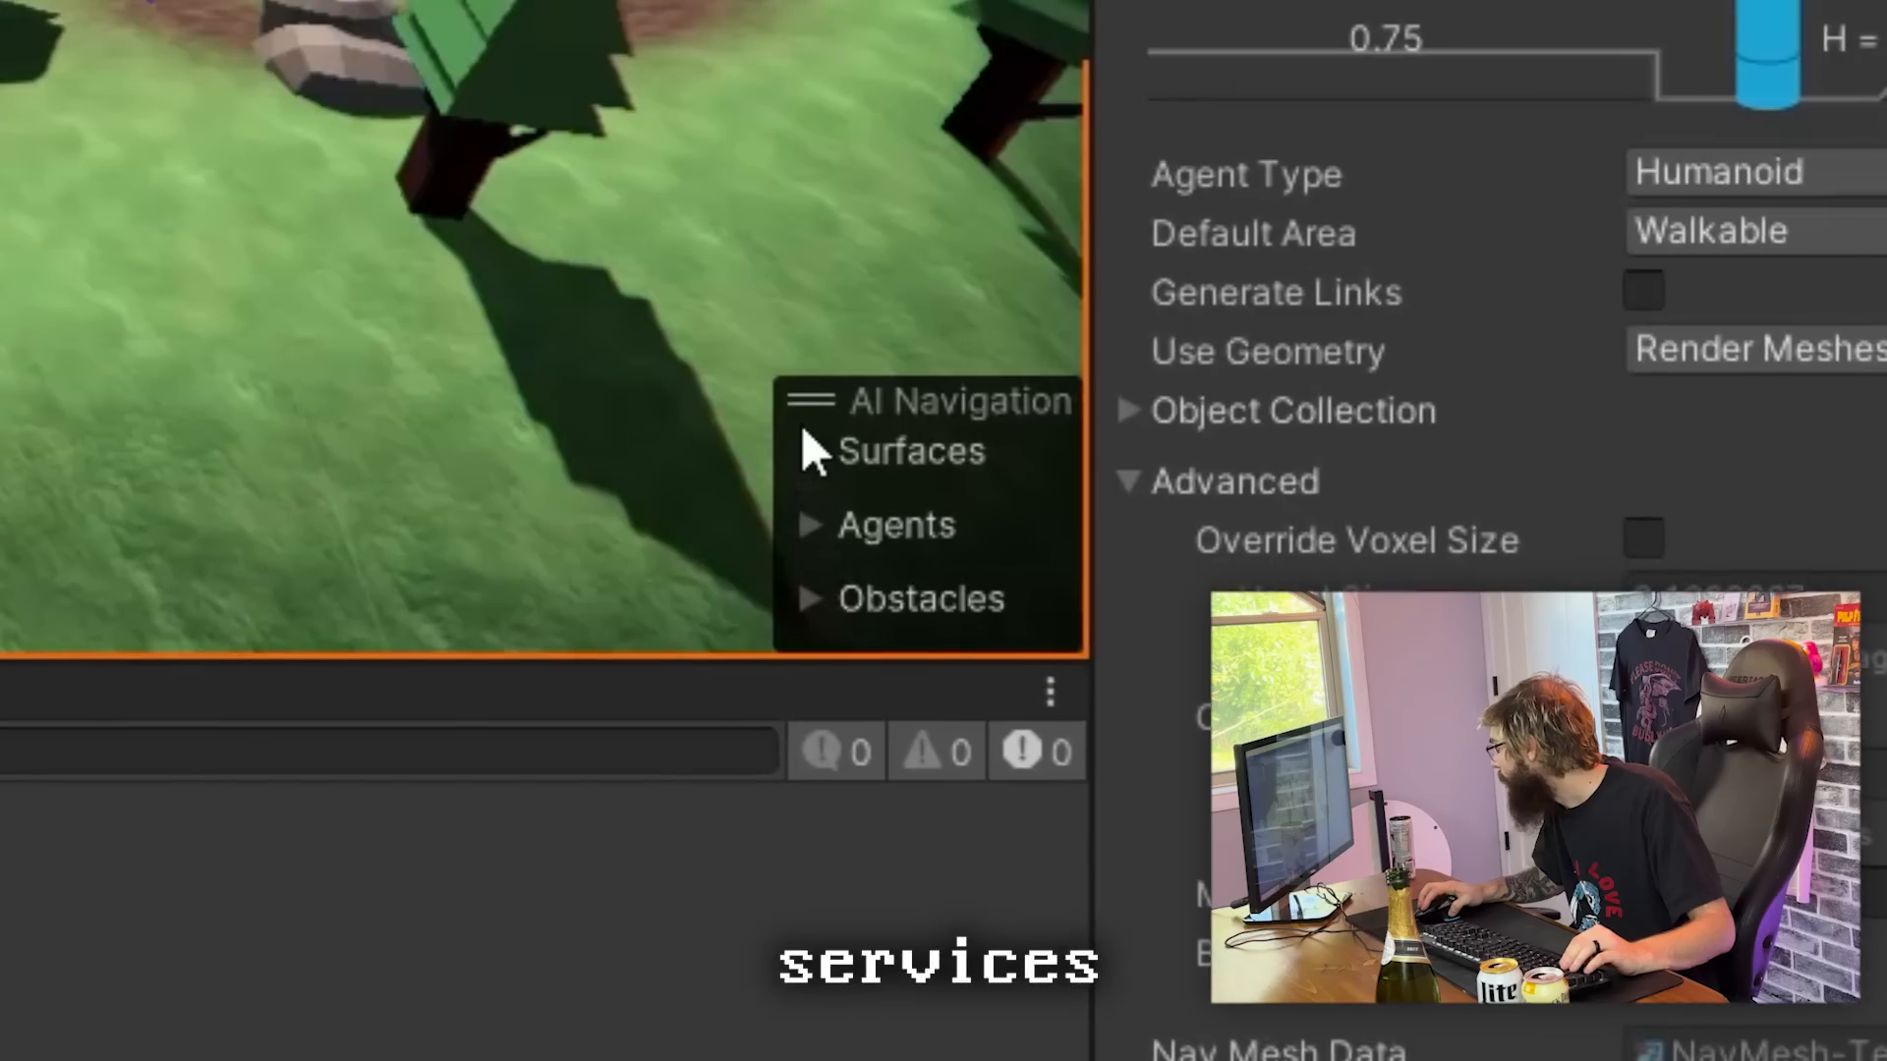
# Configure the NavMeshSurface for a Humanoid agent on the Walkable area and bake it
pyautogui.click(902, 452)
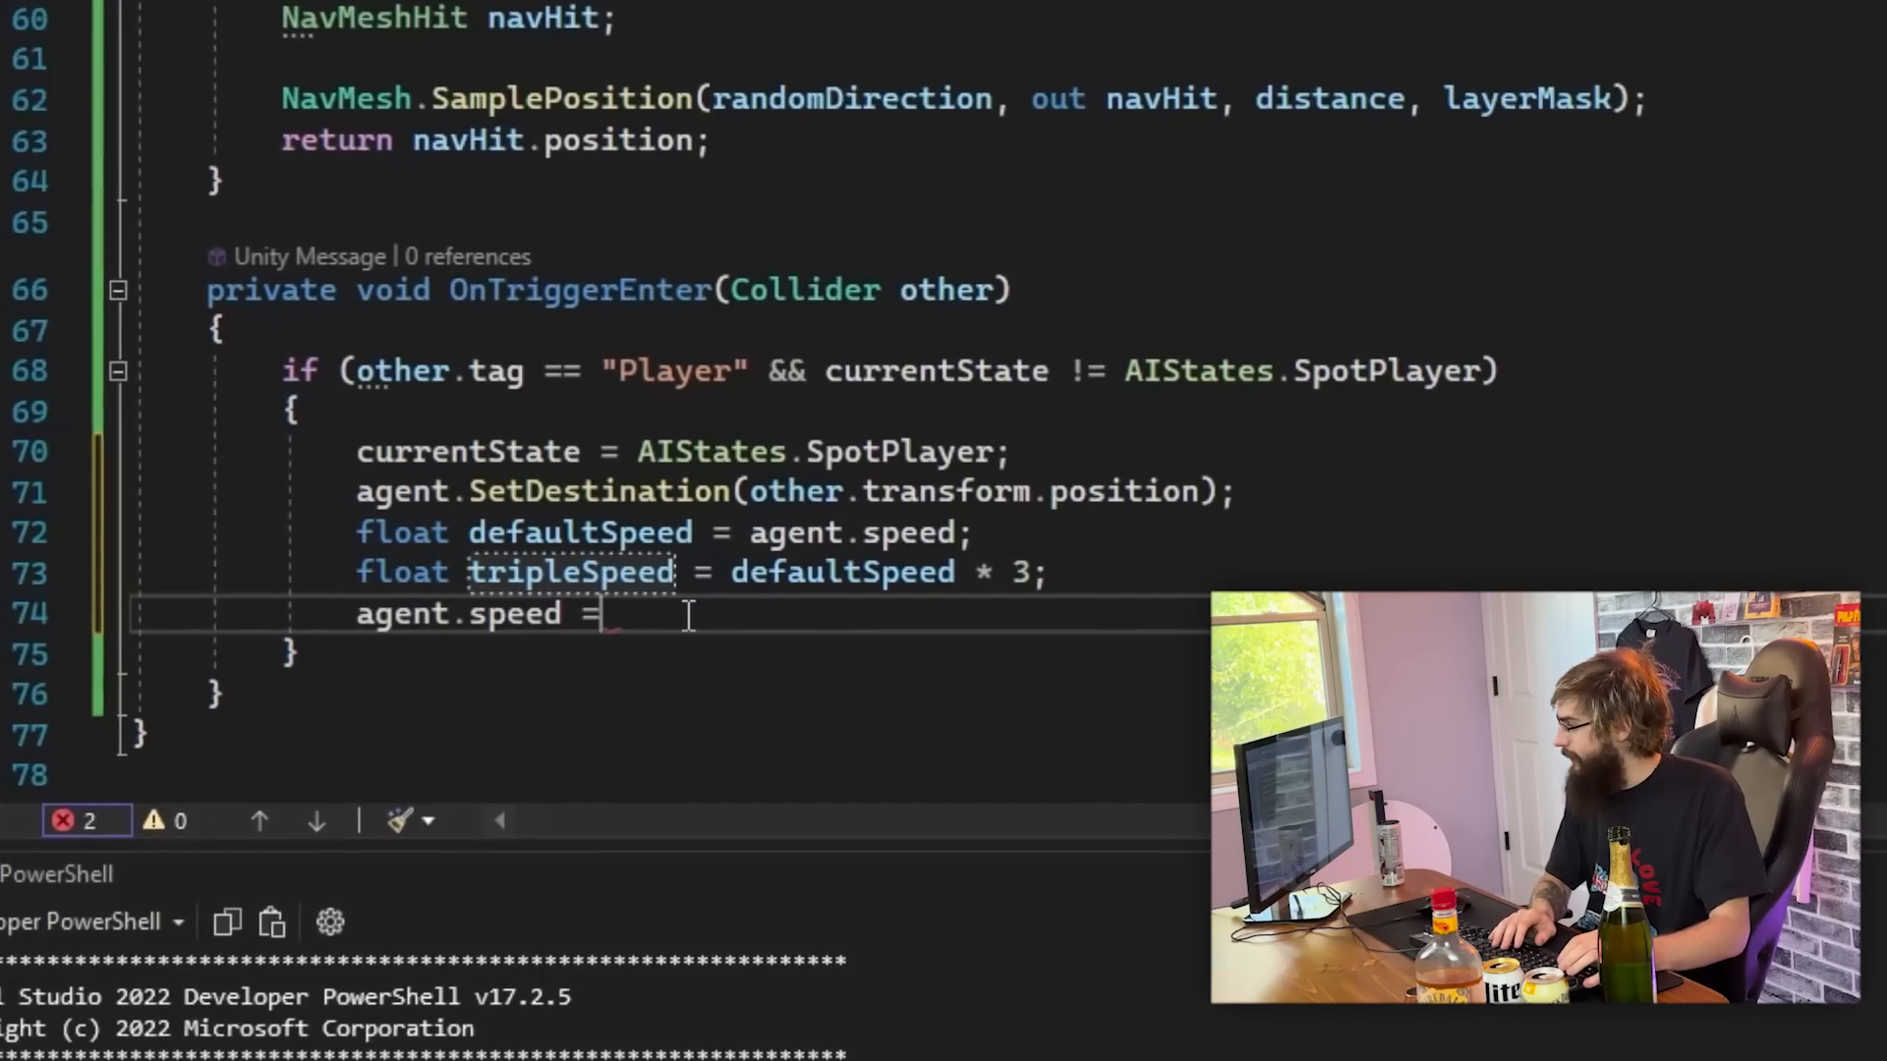
# Set agent.speed = tripleSpeed and log "You've been found" when the enemy spots the player
pyautogui.write('tripleSpeed;')
pyautogui.write('Debug.Log("Y')
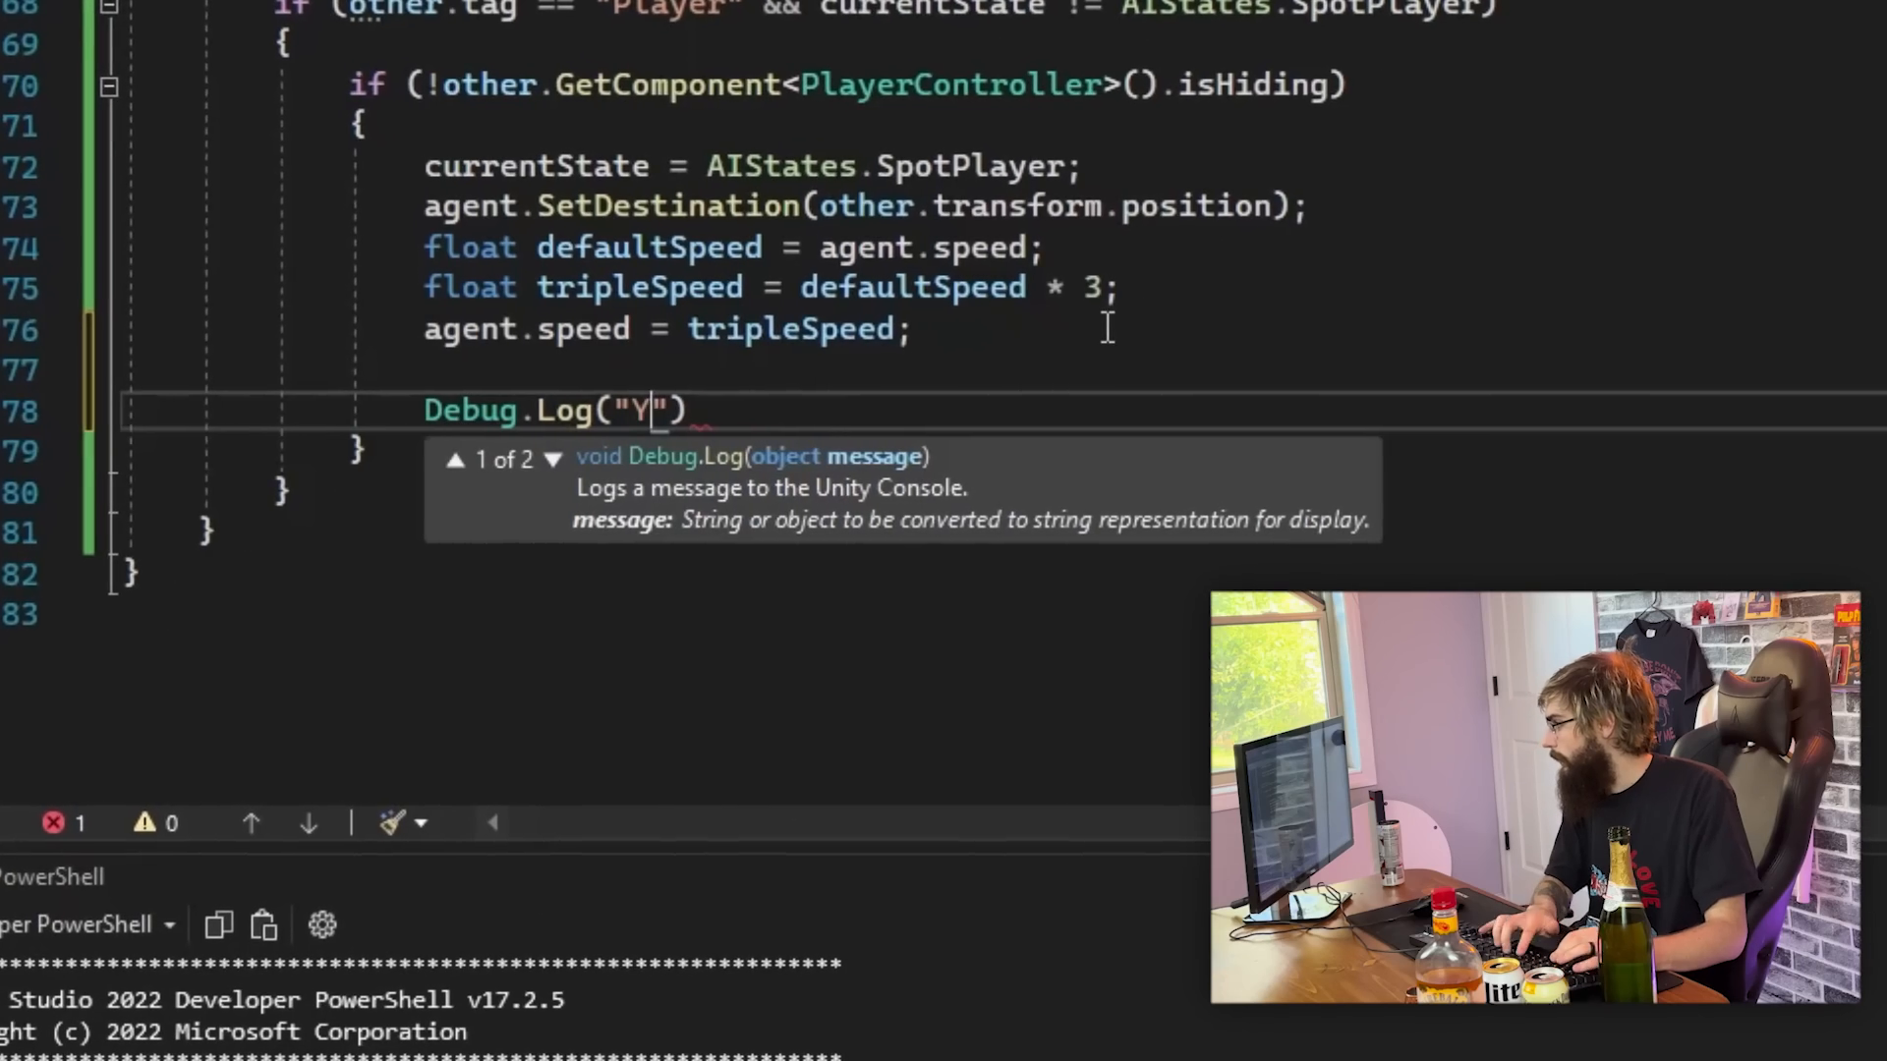
pyautogui.write("ou've been foun")
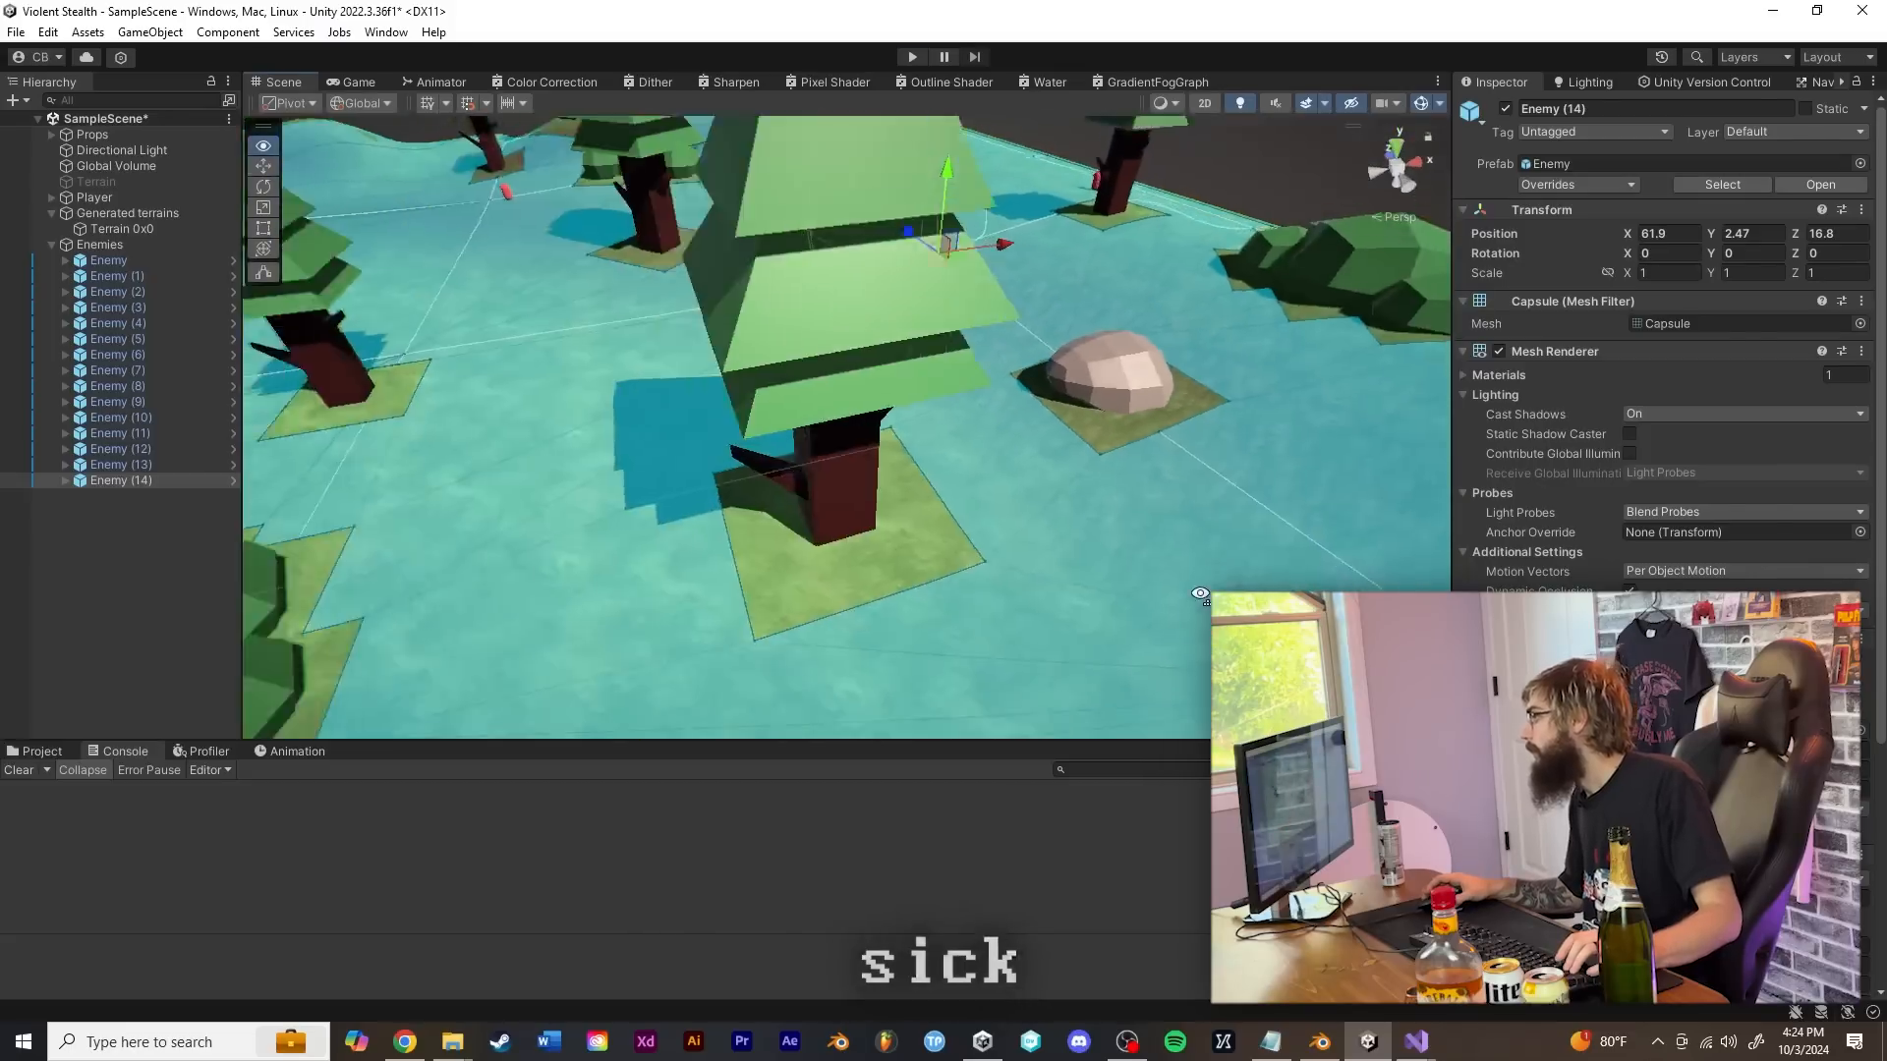
# Duplicate the Enemy prefab to fifteen instances under the Enemies object
pyautogui.click(912, 55)
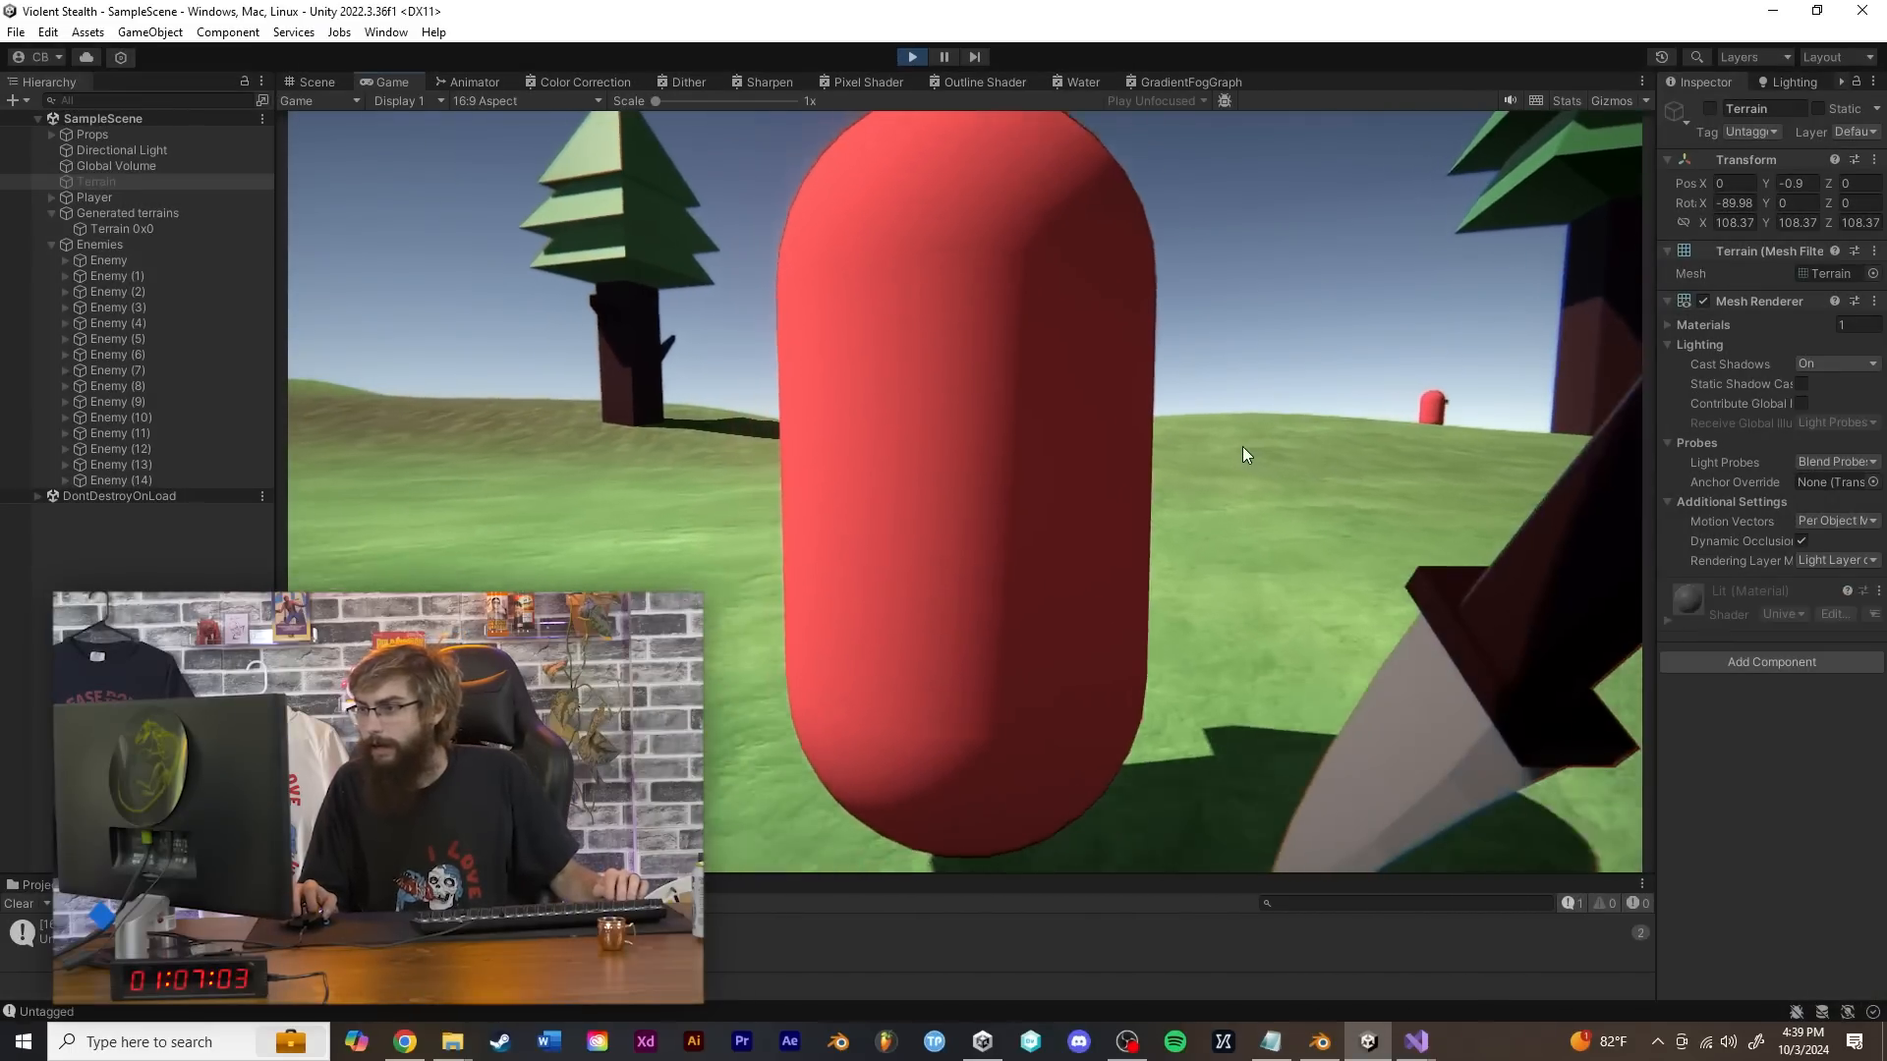
# Stab the red capsule enemy that chased the player in Play mode
pyautogui.click(106, 254)
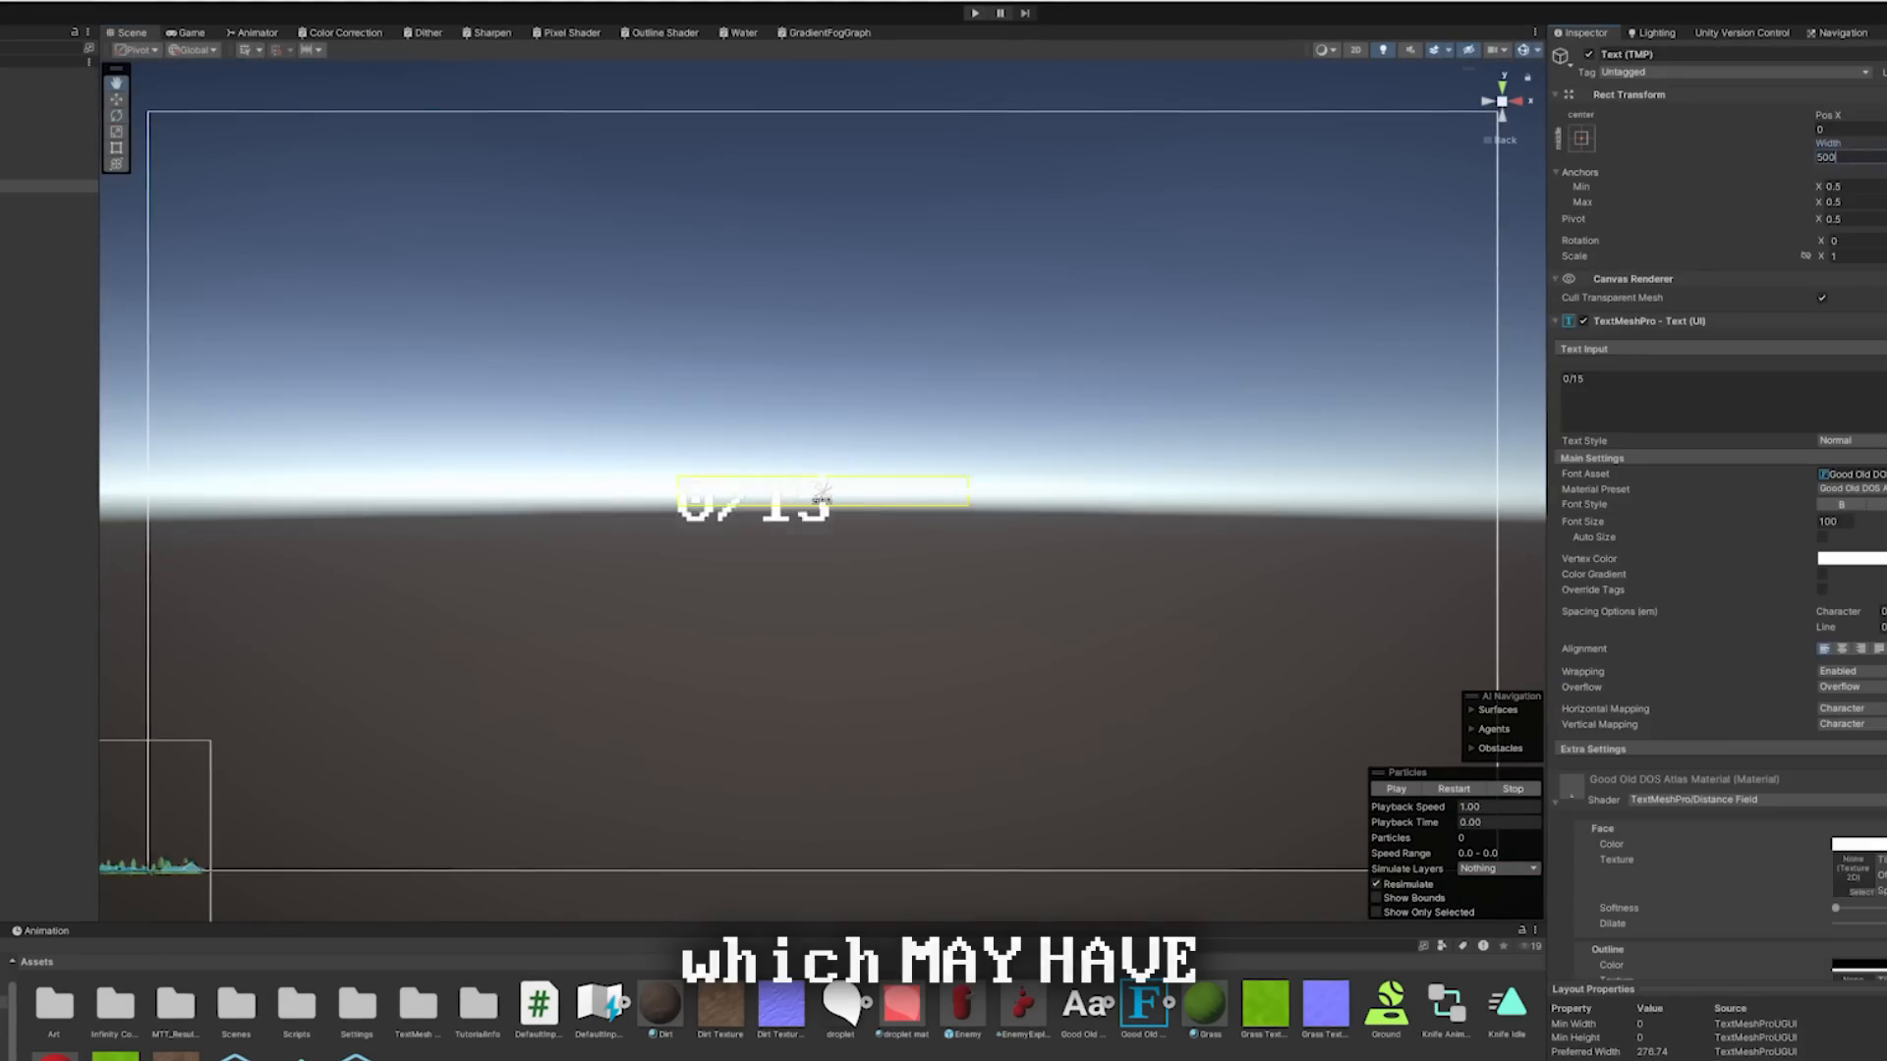
# Add a centred TextMeshPro "0/15" kill counter in Good Old DOS font, size 100
pyautogui.click(189, 32)
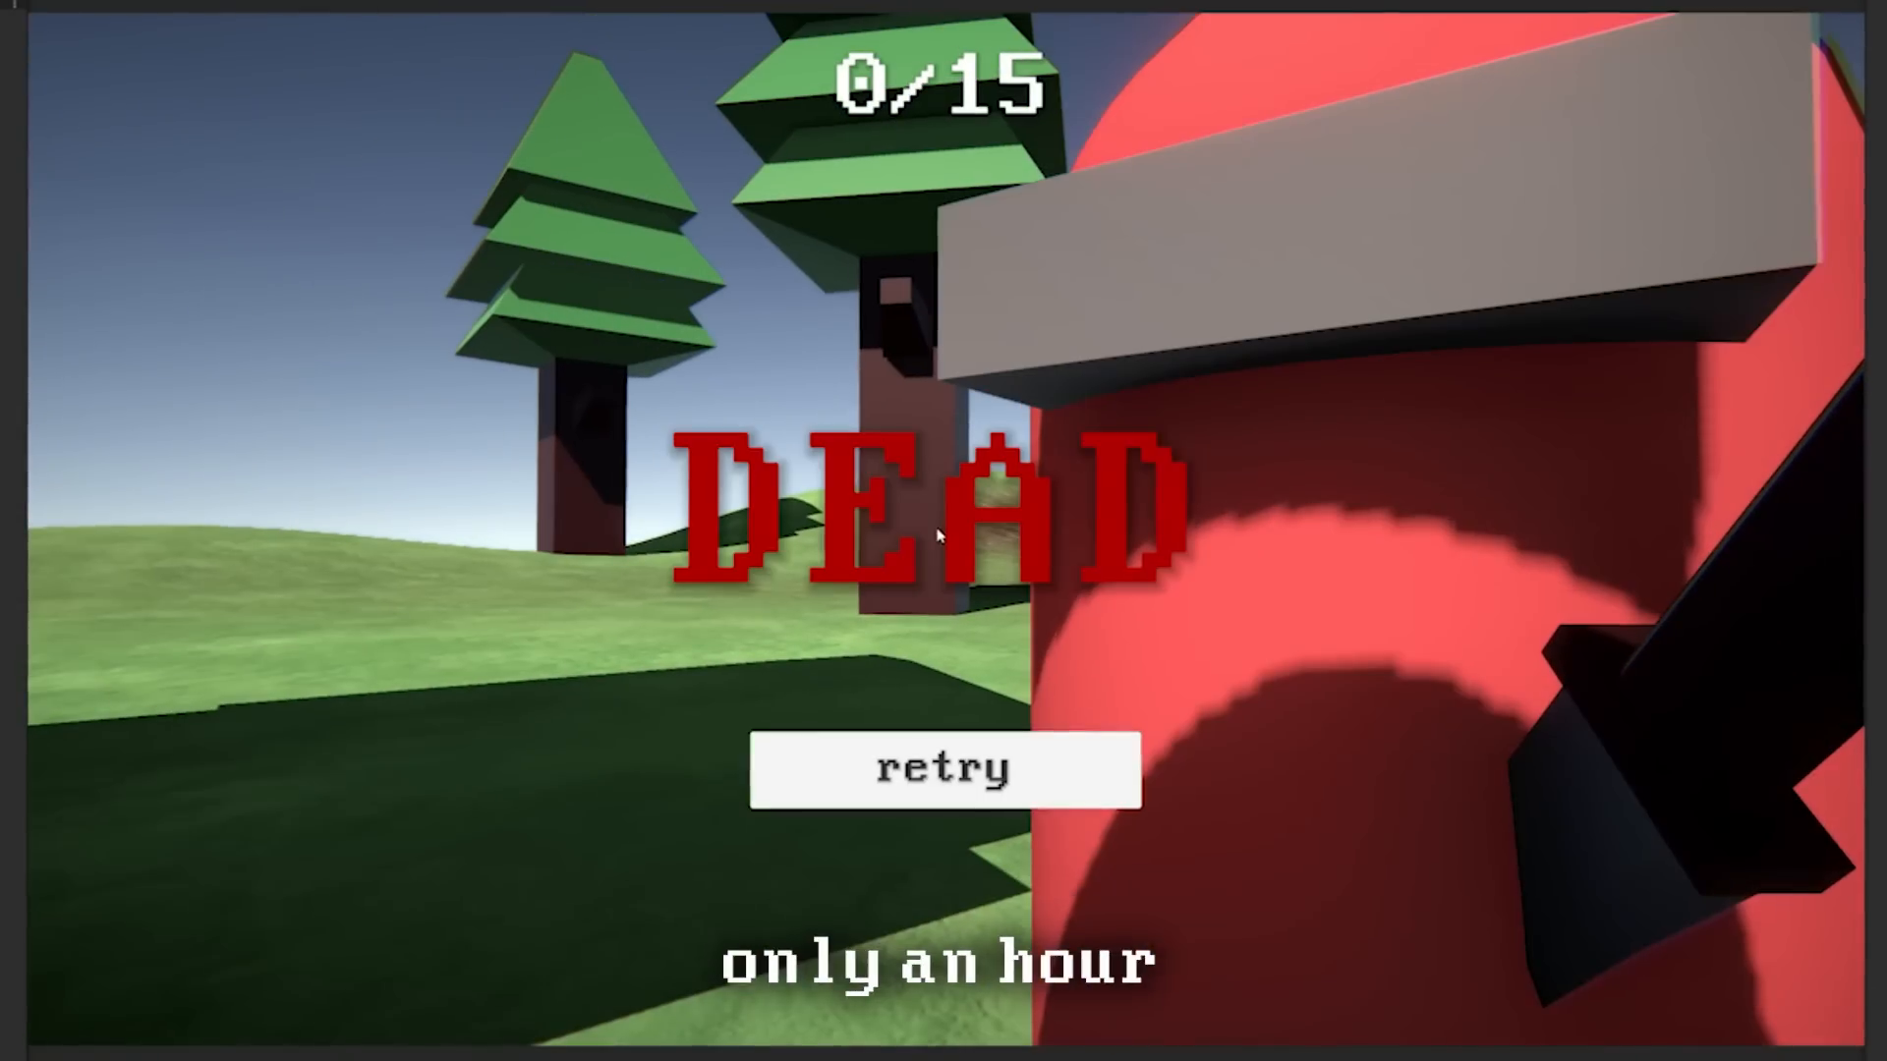
# Retry after the DEAD screen and stab an enemy, raising the counter to 1/15 with blood spray
pyautogui.click(941, 771)
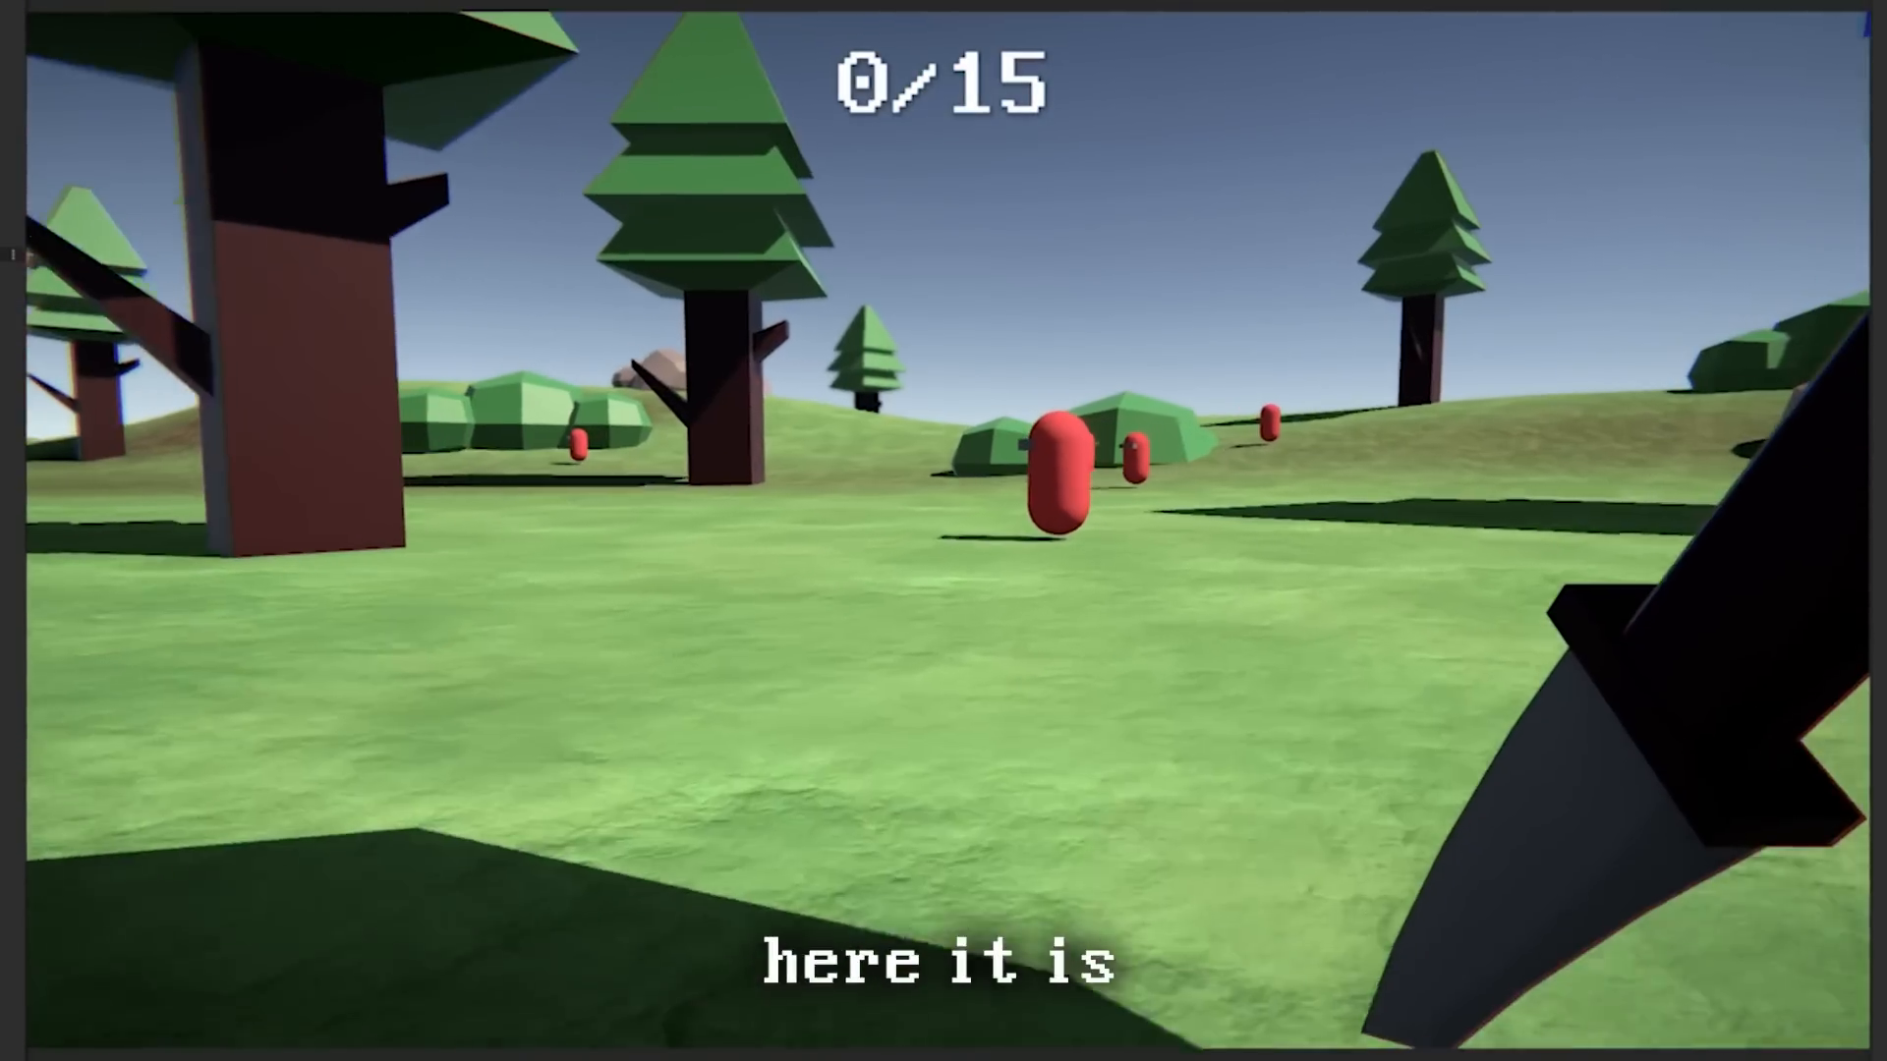
pyautogui.click(1058, 479)
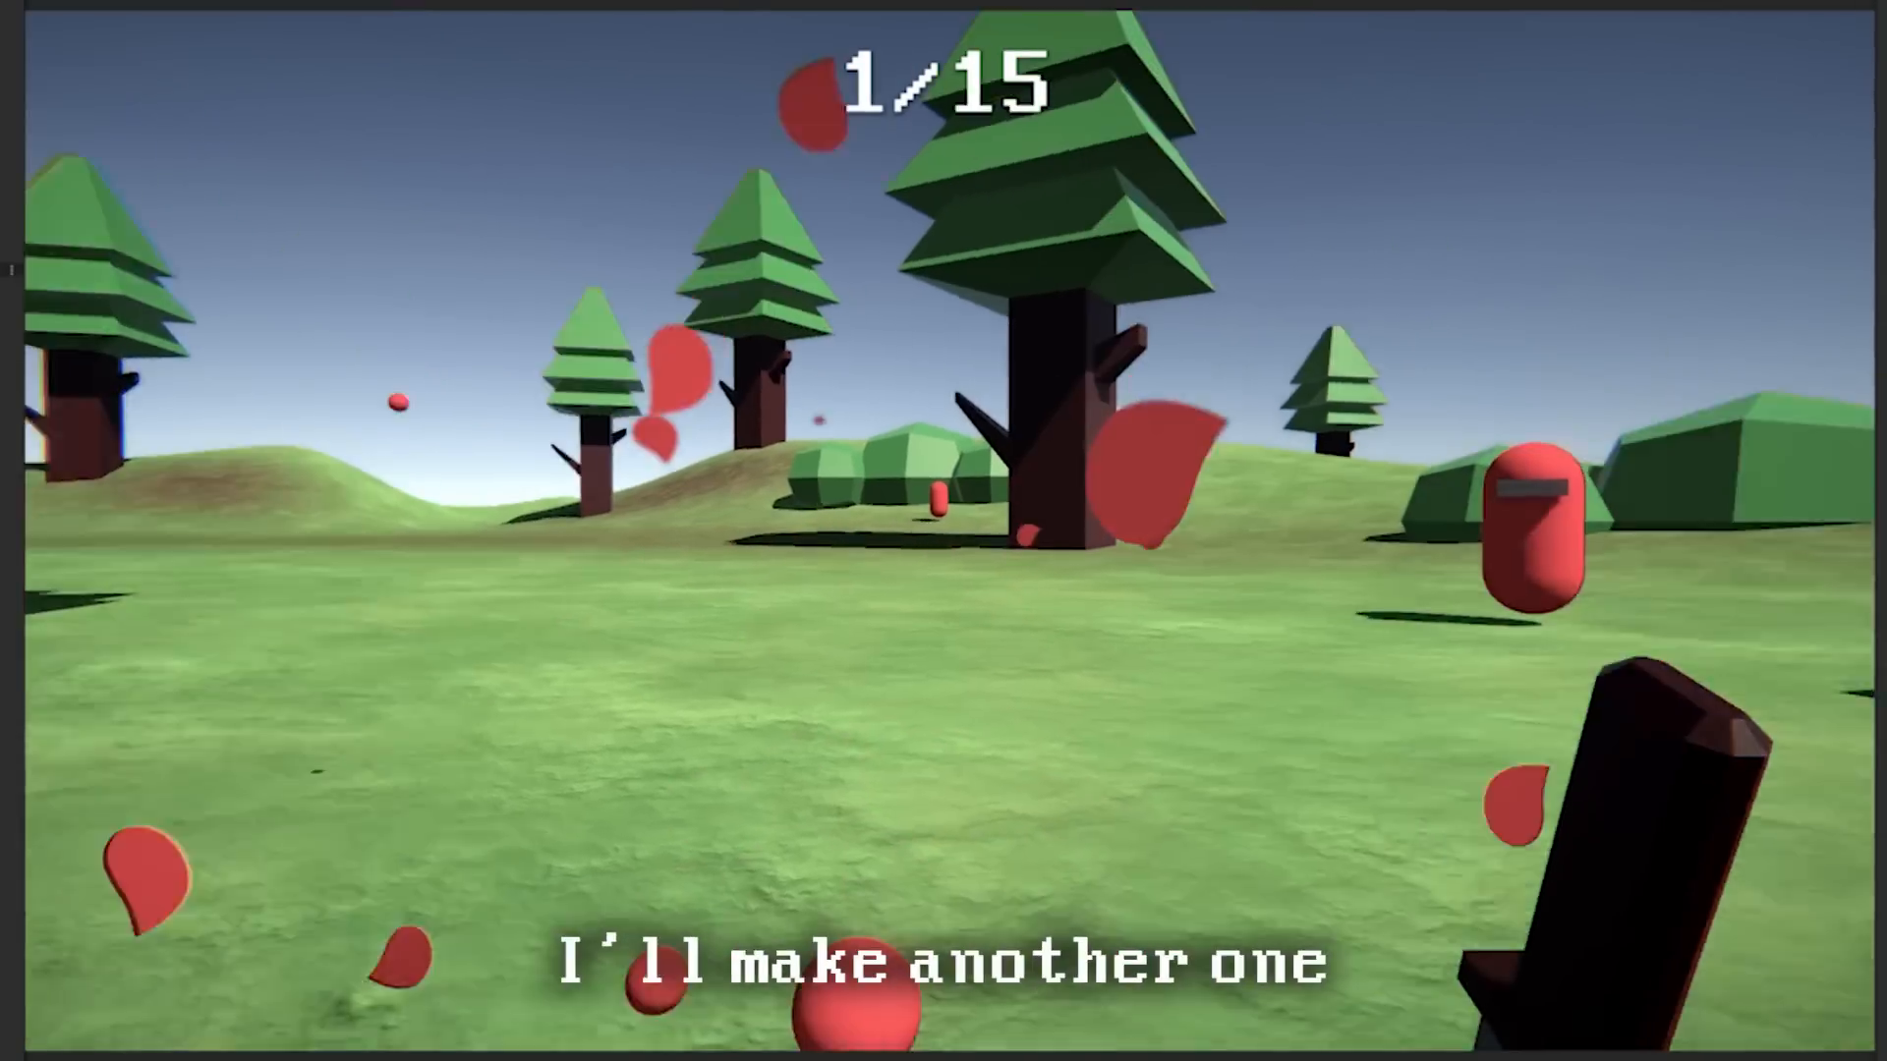